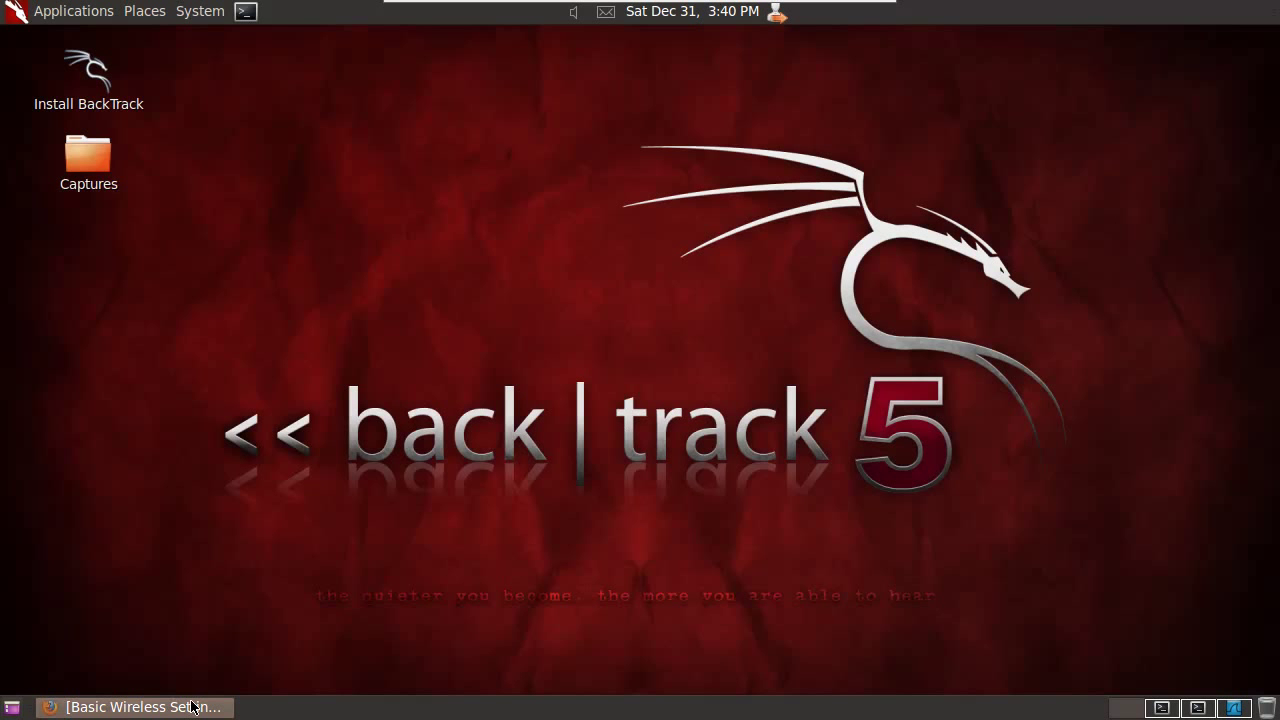
Restore the Firefox window showing the router's Basic Wireless Settings with Wi-Fi Protected Setup configured
click(136, 708)
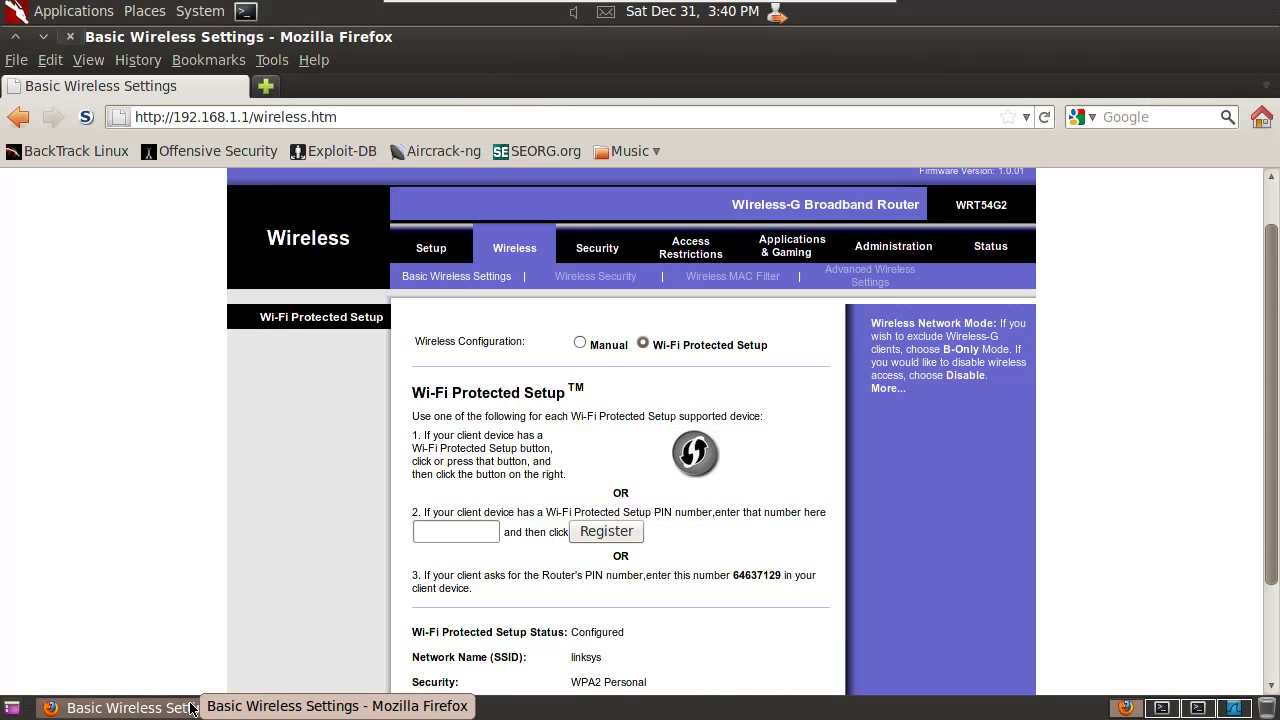
mouse_move(210, 388)
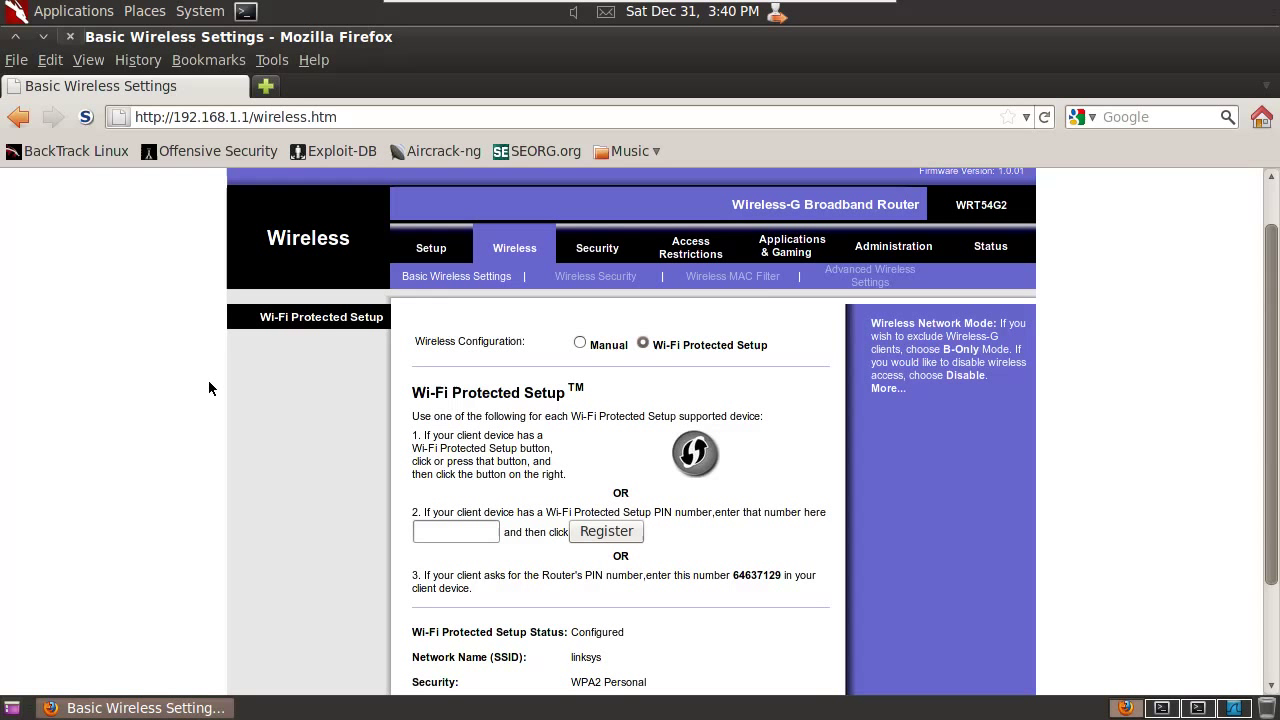
mouse_move(656, 336)
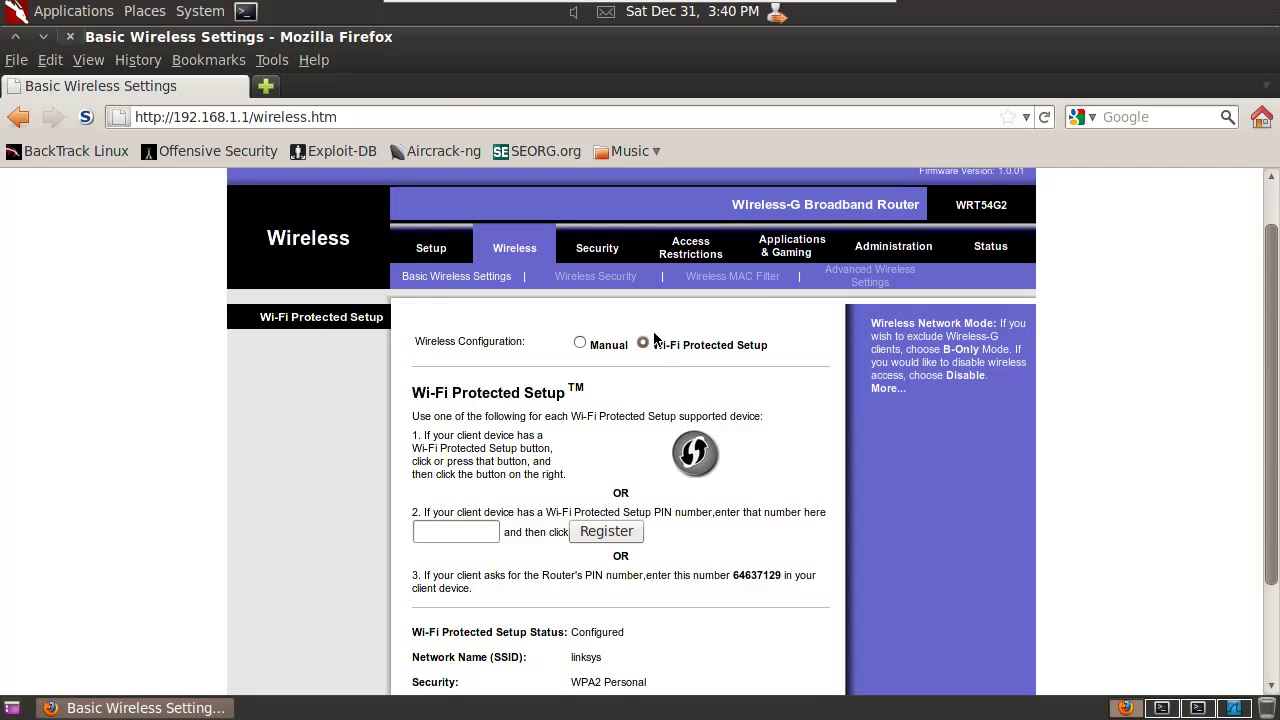
mouse_move(790, 346)
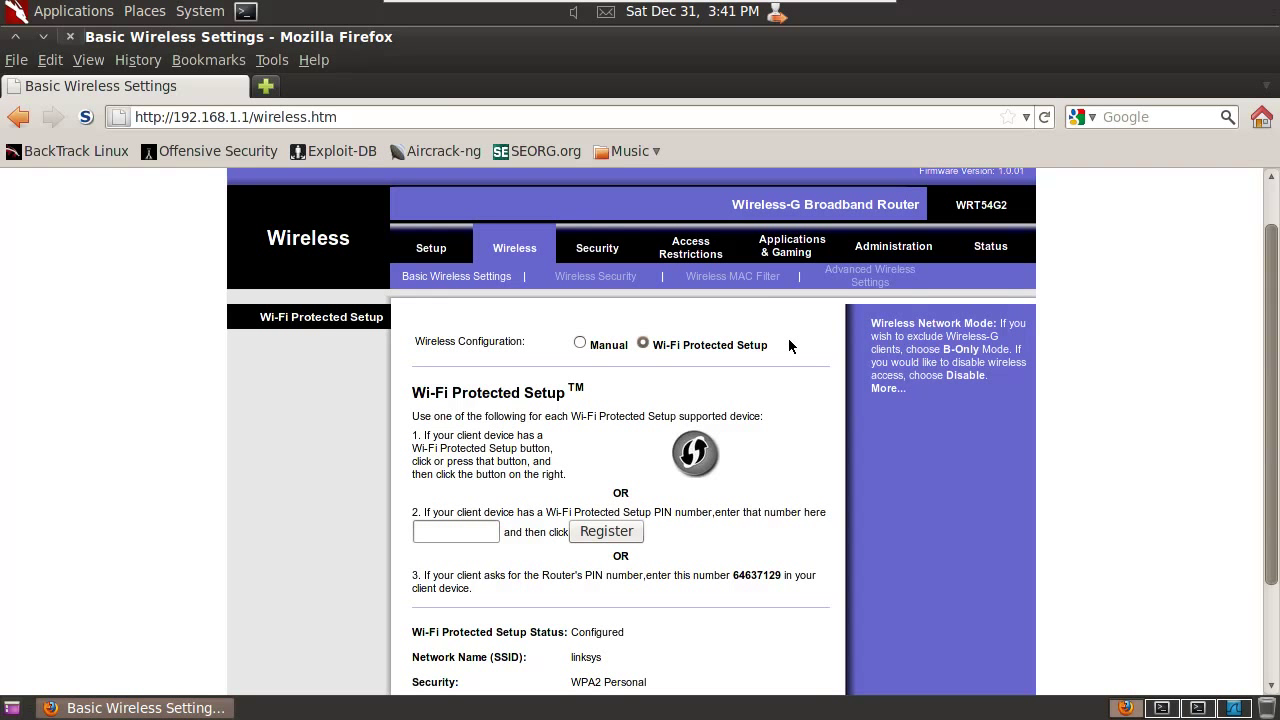
mouse_move(616, 656)
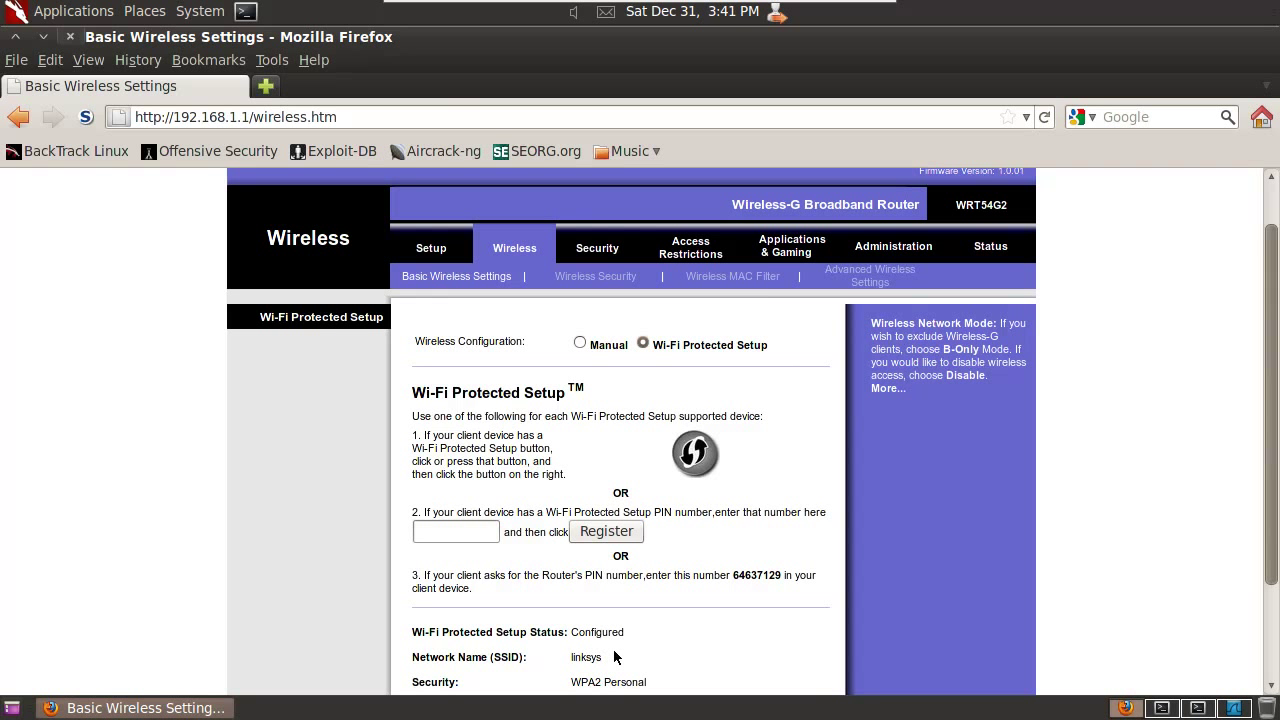
mouse_move(736, 576)
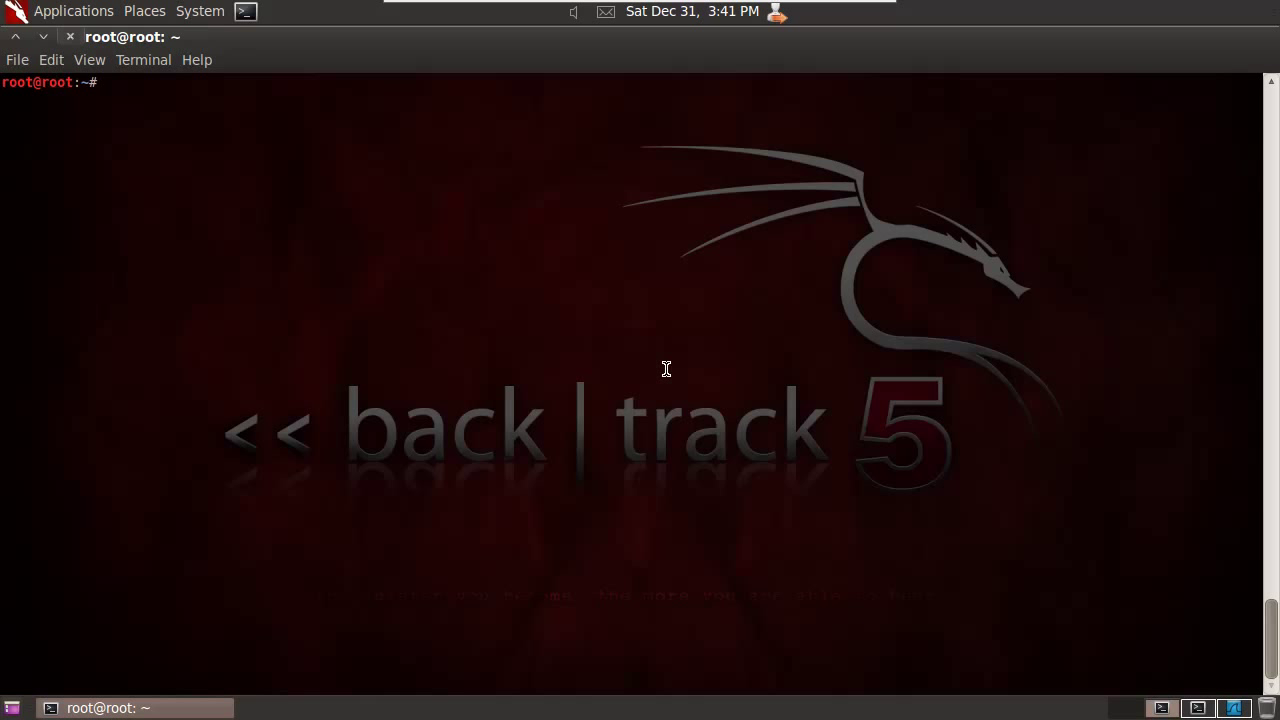
List interfaces with iwconfig, run airmon-ng start wlan0 to create mon0, confirm it, then clear the screen
text(iw)
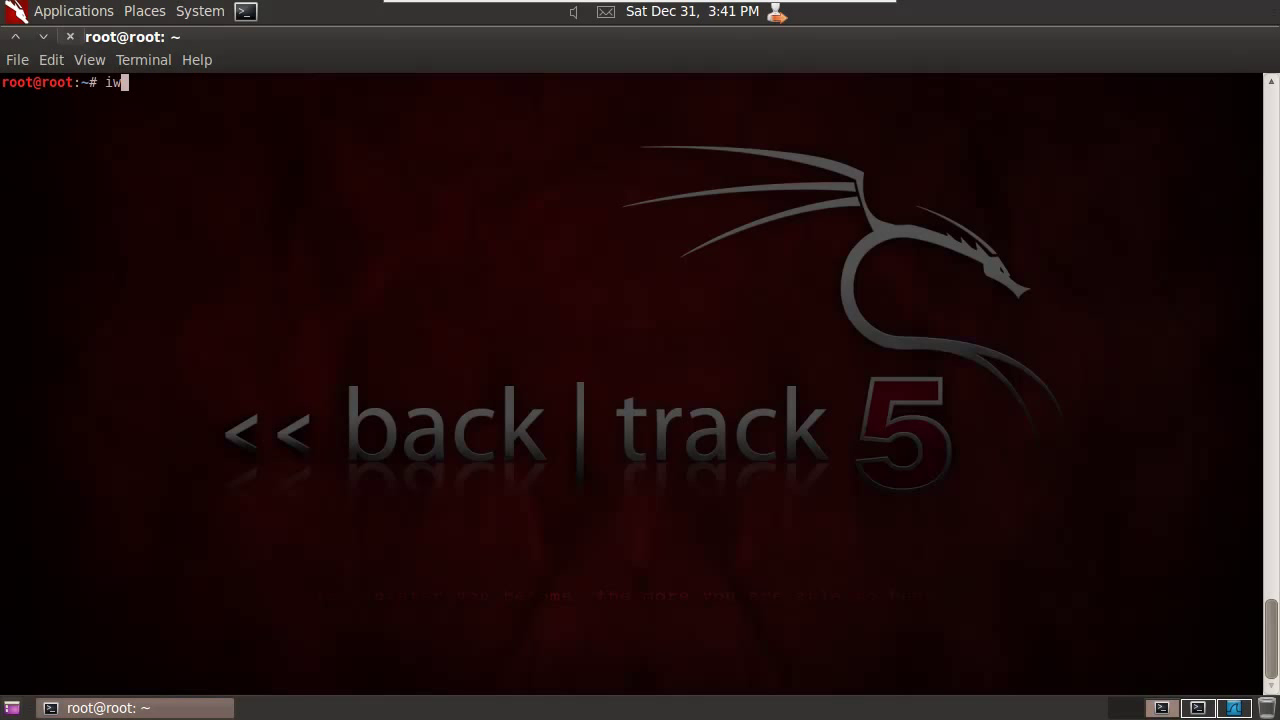
key(Return)
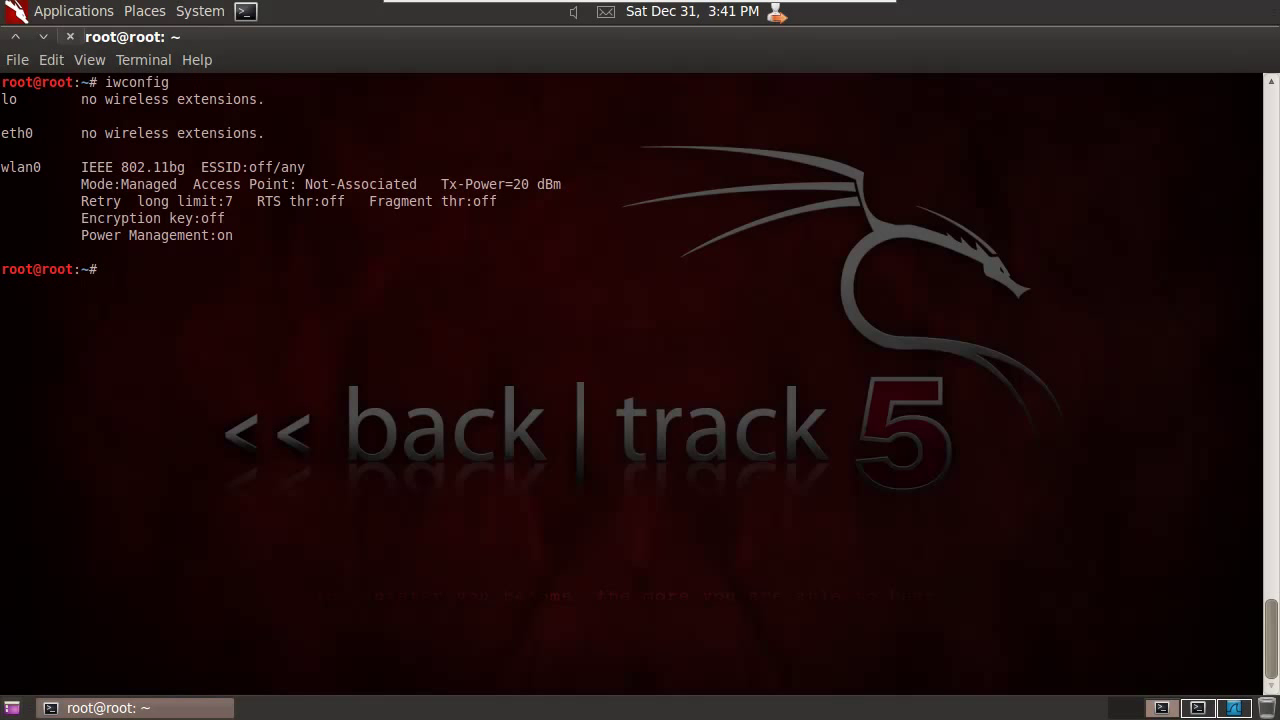
text(air)
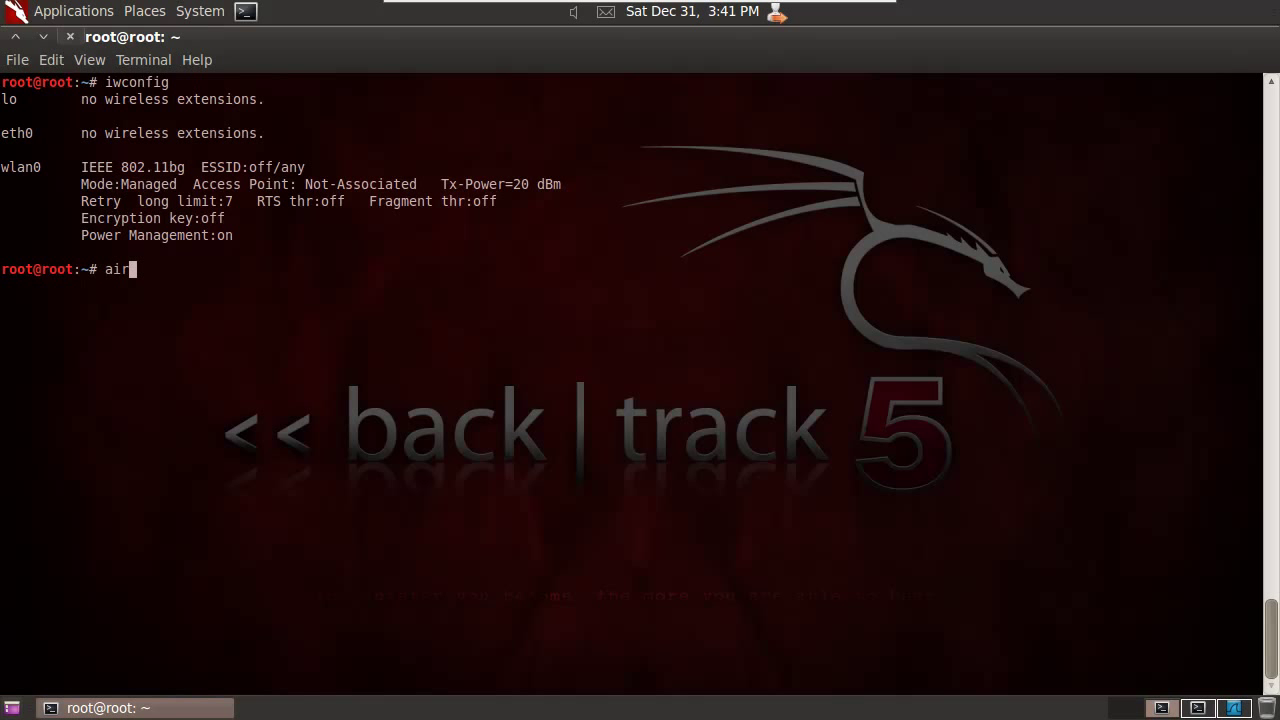
text(mon-ng)
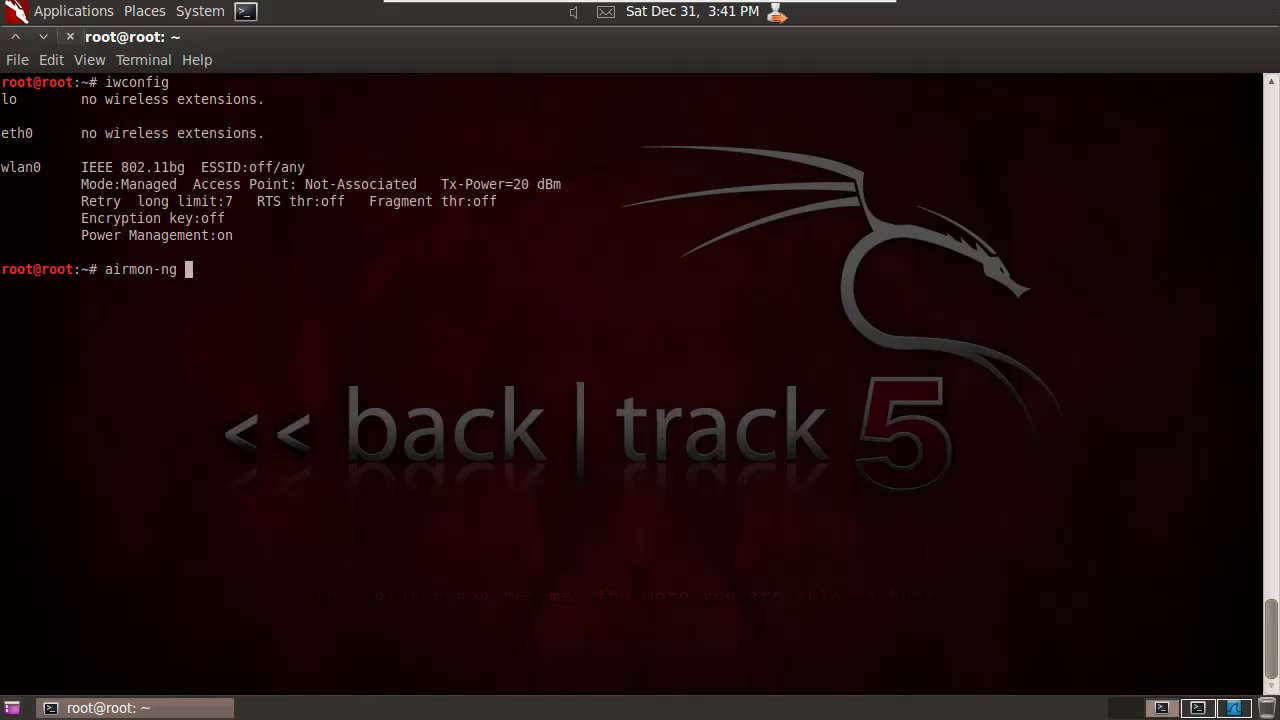
text(start wlan0)
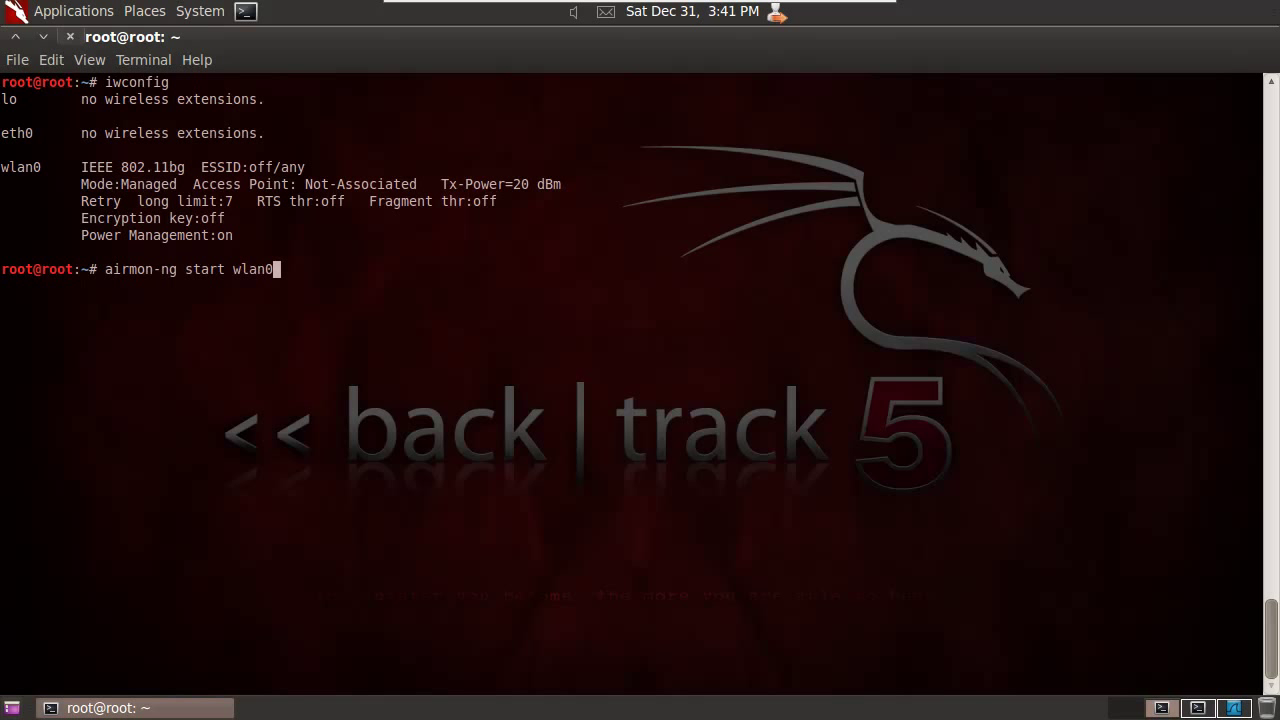
key(Return)
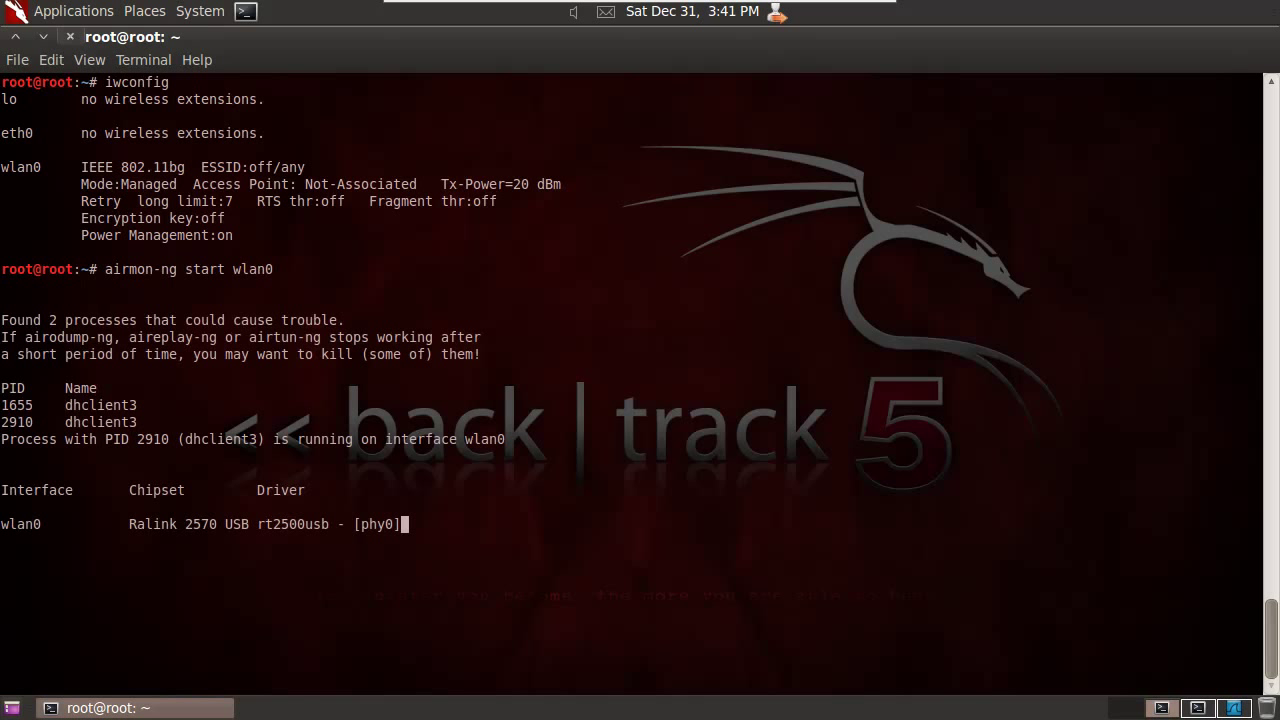
key(Return)
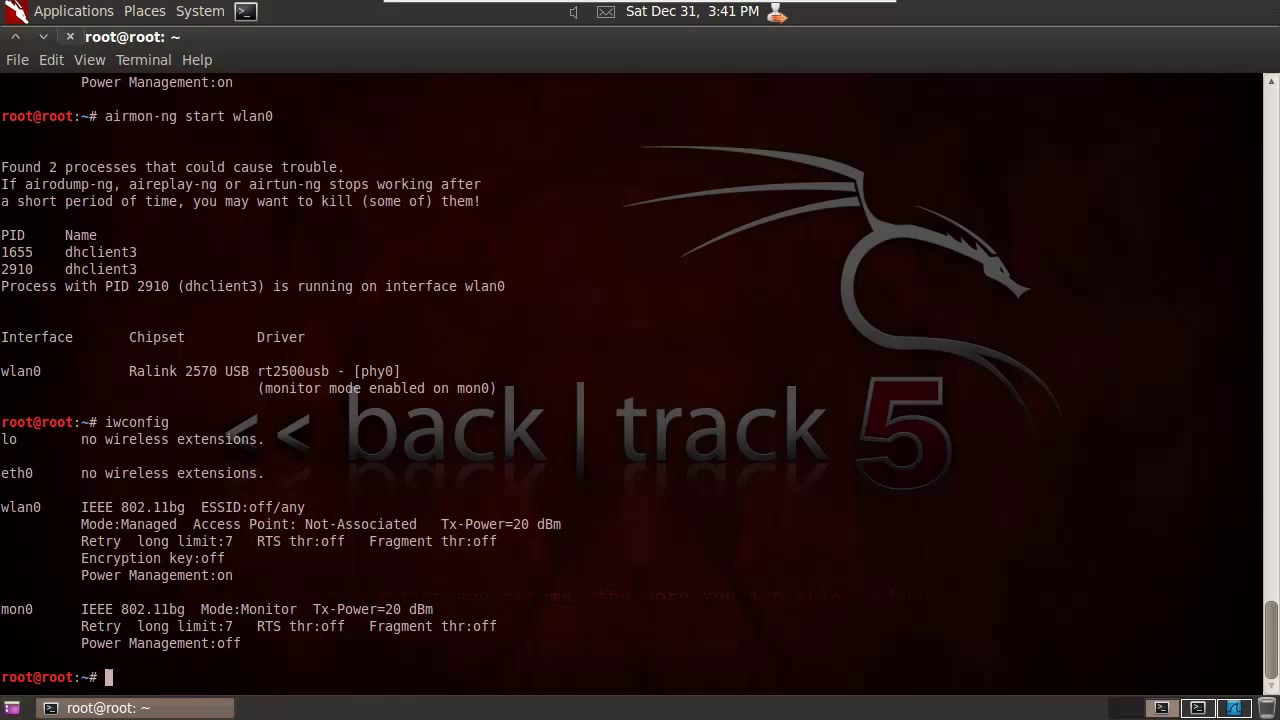
text(cl)
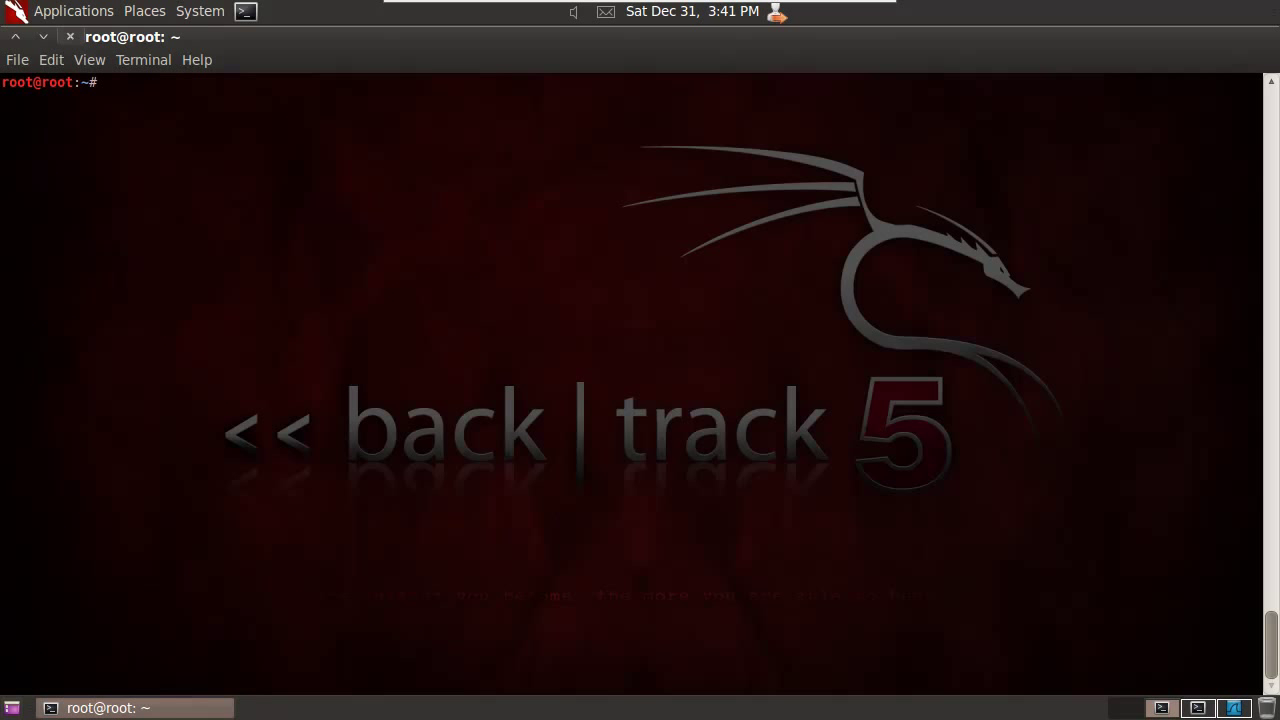
Scan with airodump-ng mon0 and copy the linksys ESSID and its BSSID from the results
text(air)
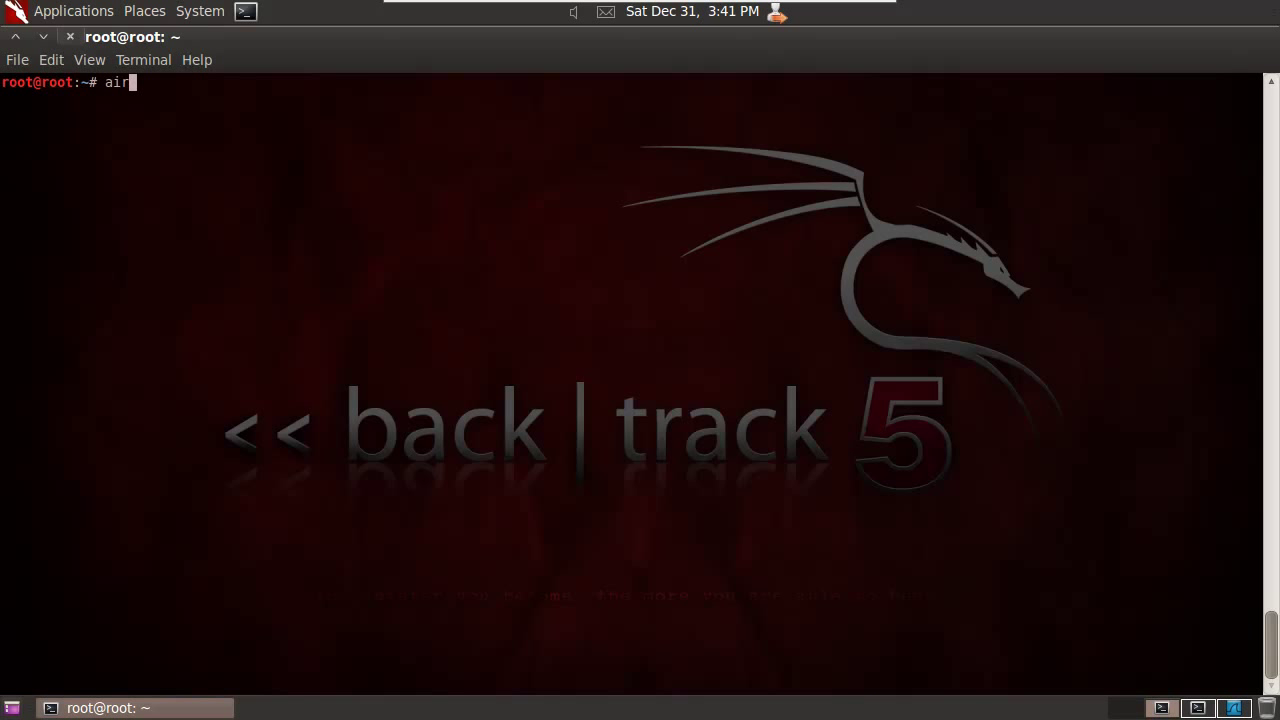
text(odump-n)
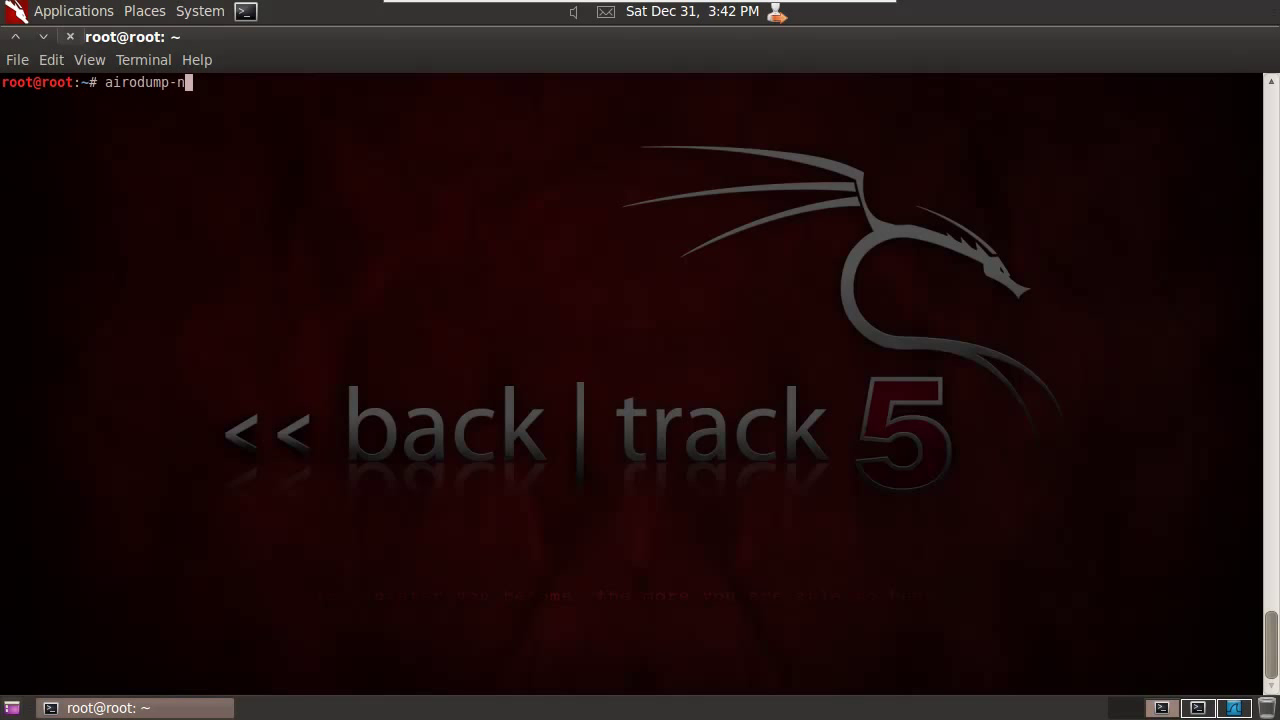
text(g mon0)
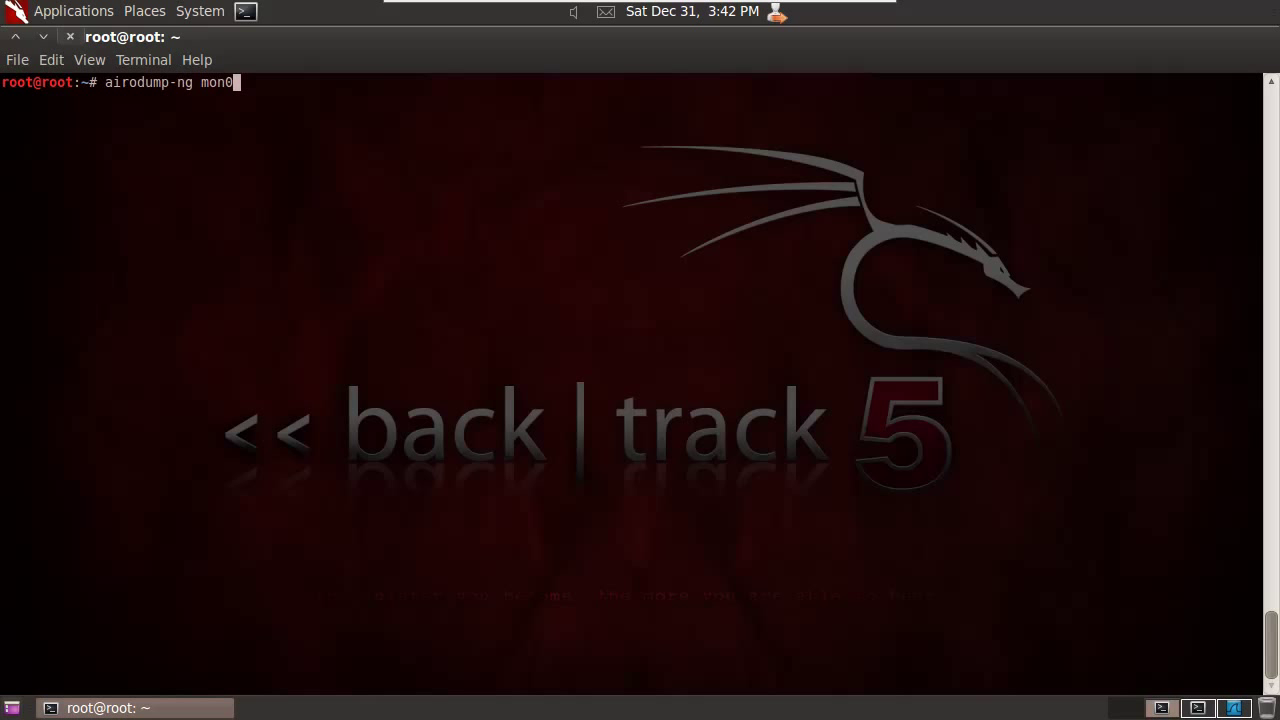
key(Return)
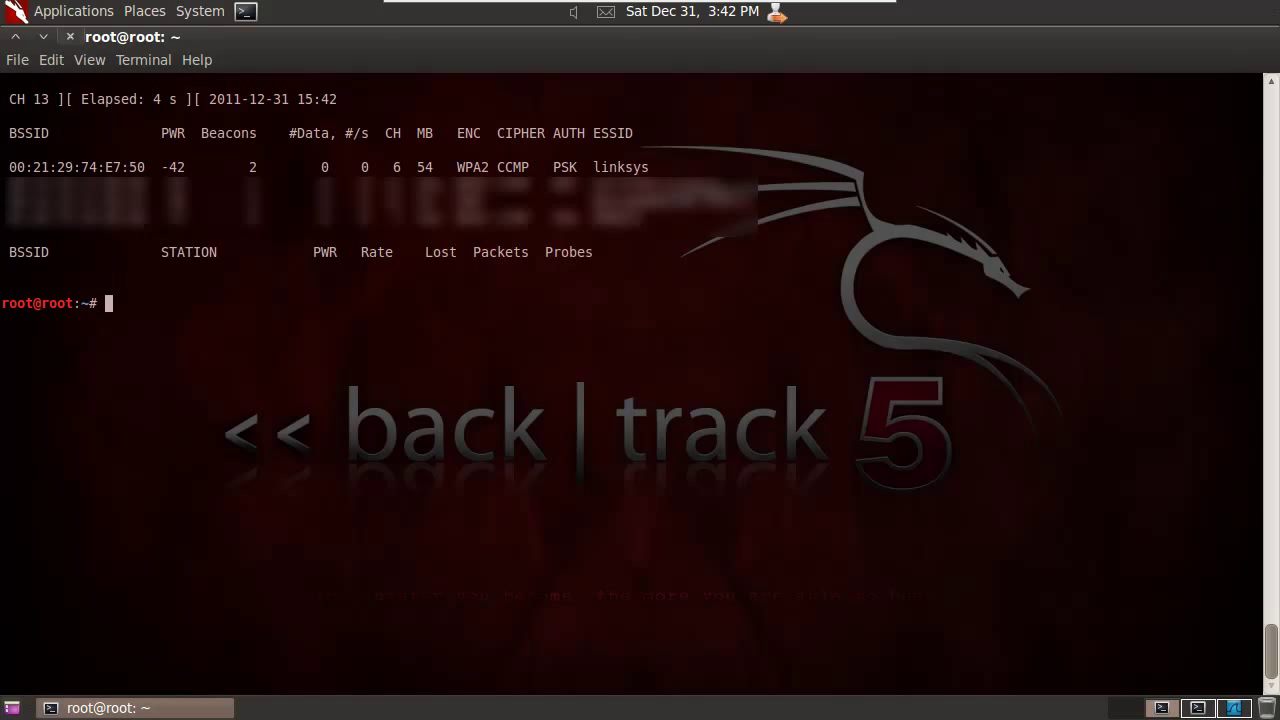
mouse_move(596, 168)
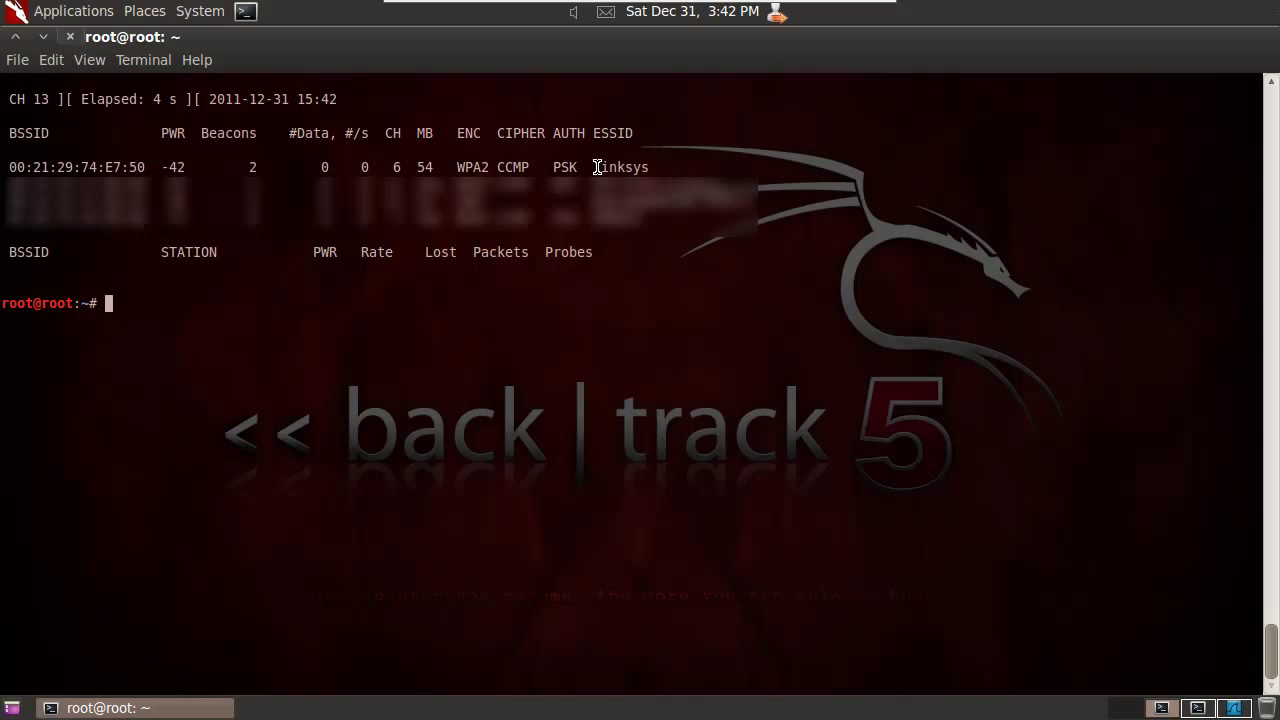
double_click(620, 168)
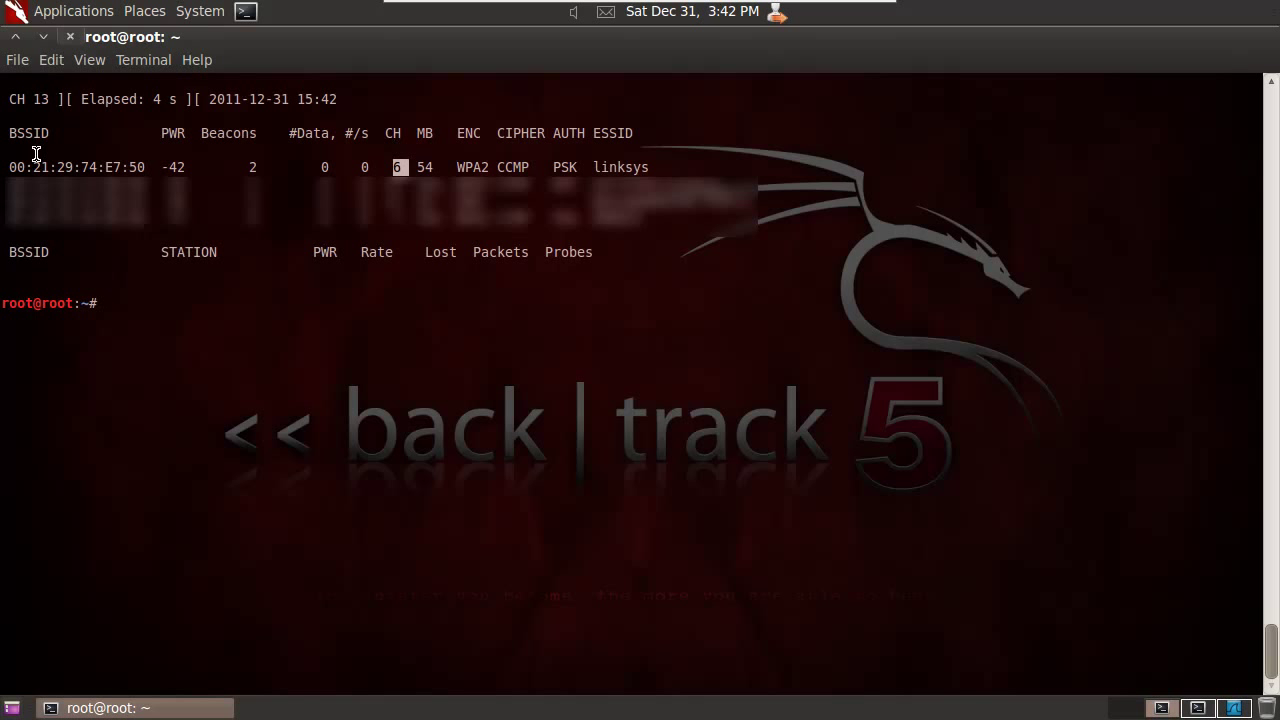
double_click(76, 168)
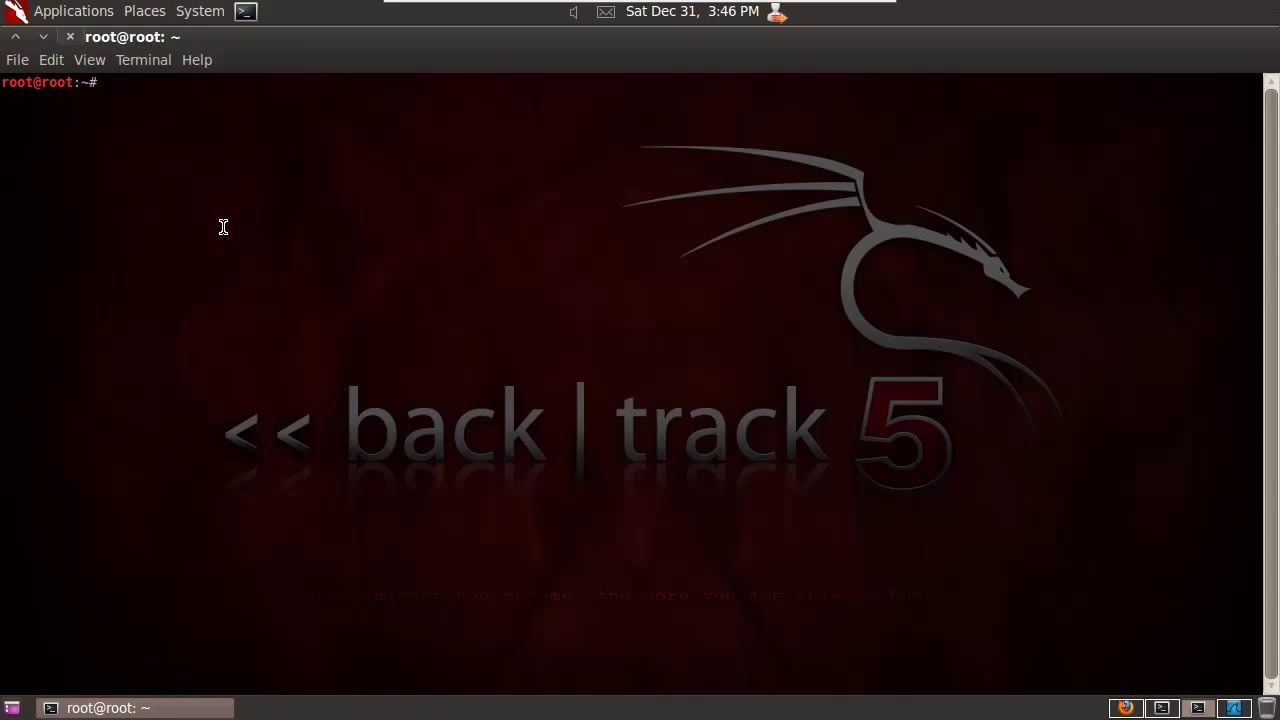
text(reaver)
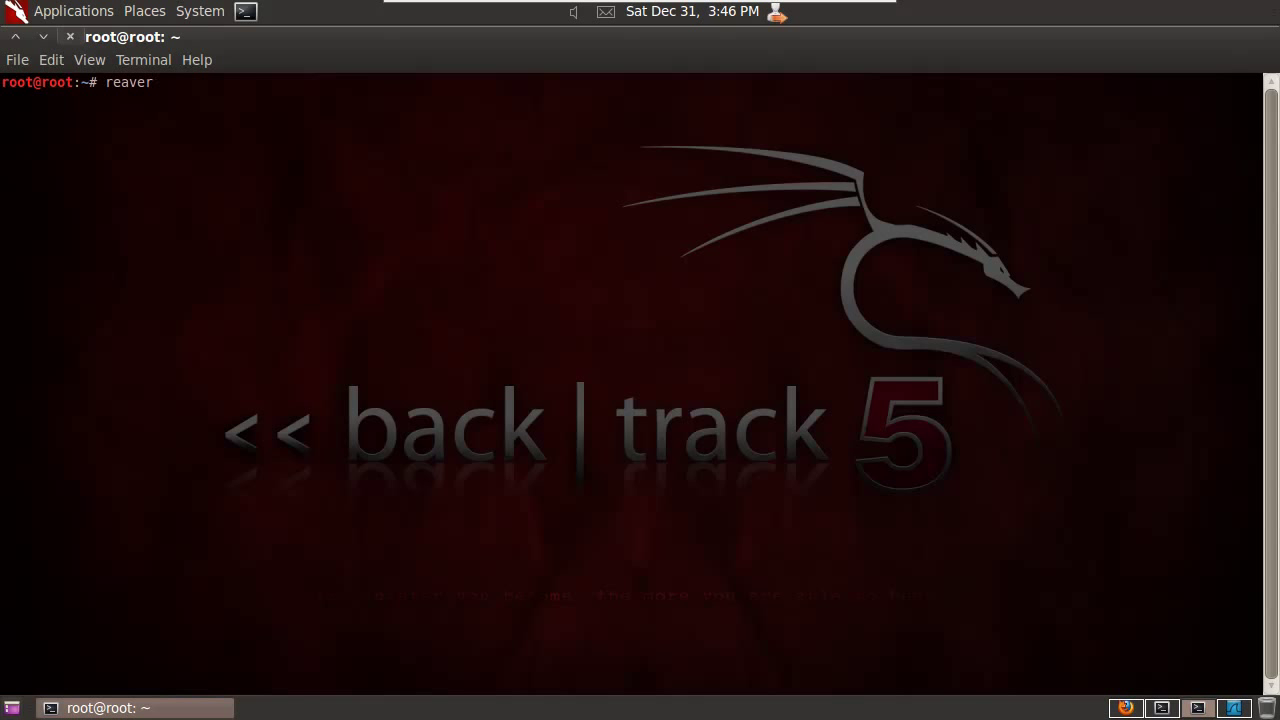
text(-i mon)
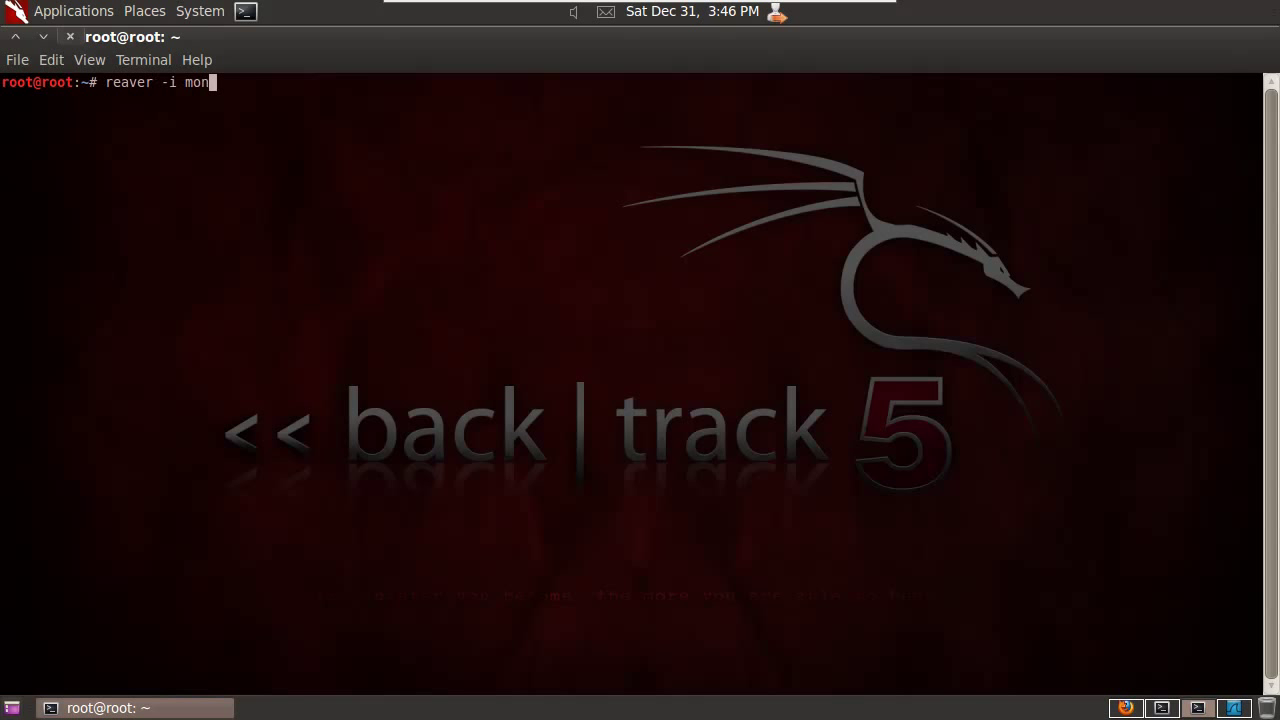
text(0 -b)
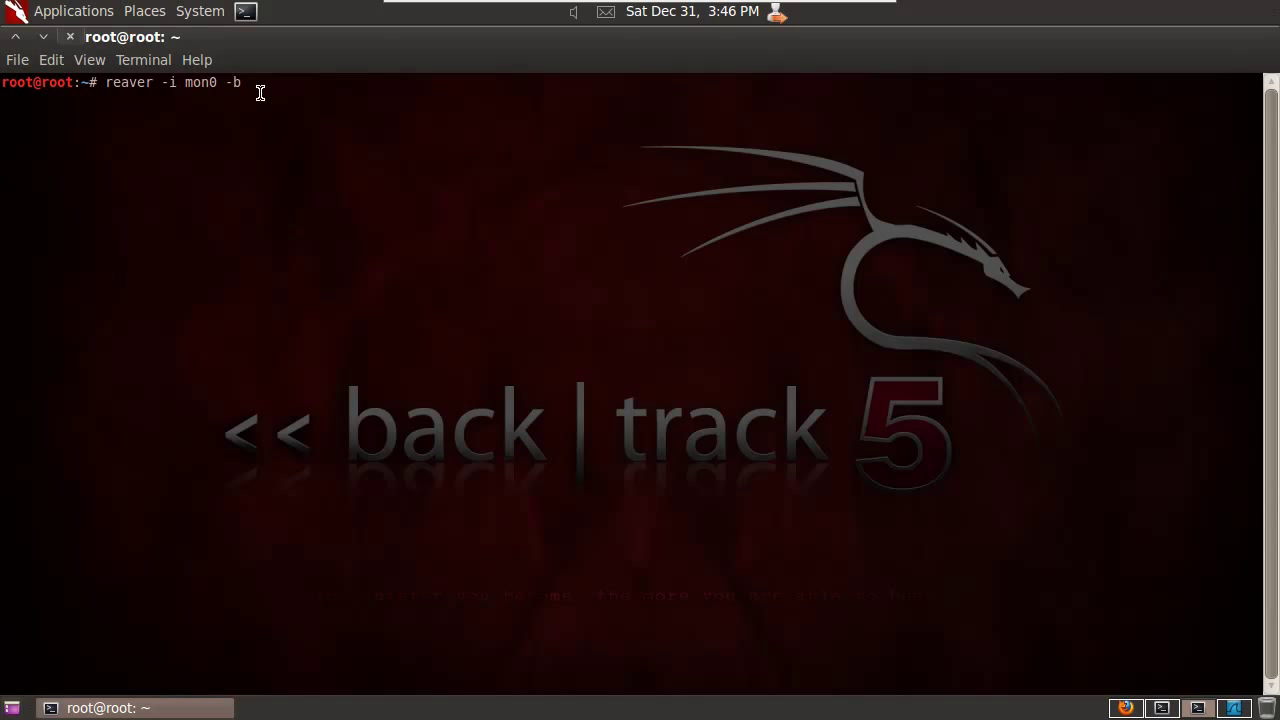
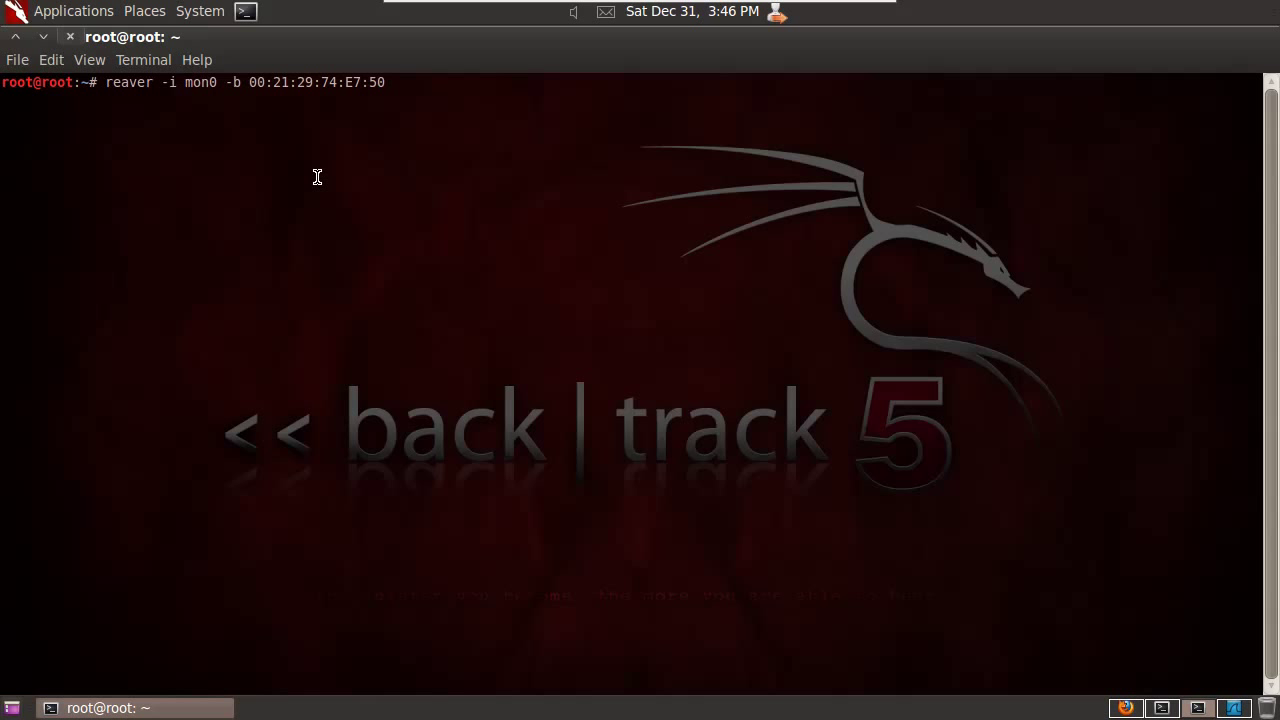
text(-)
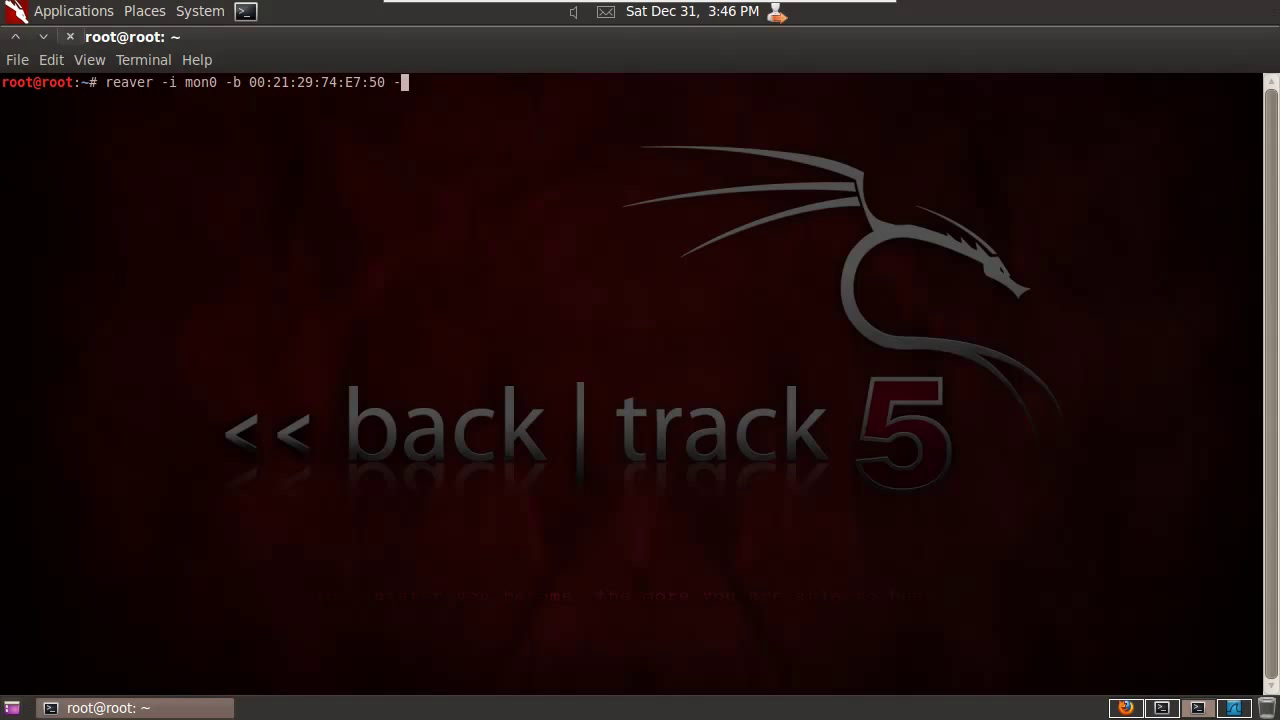
text(c 6)
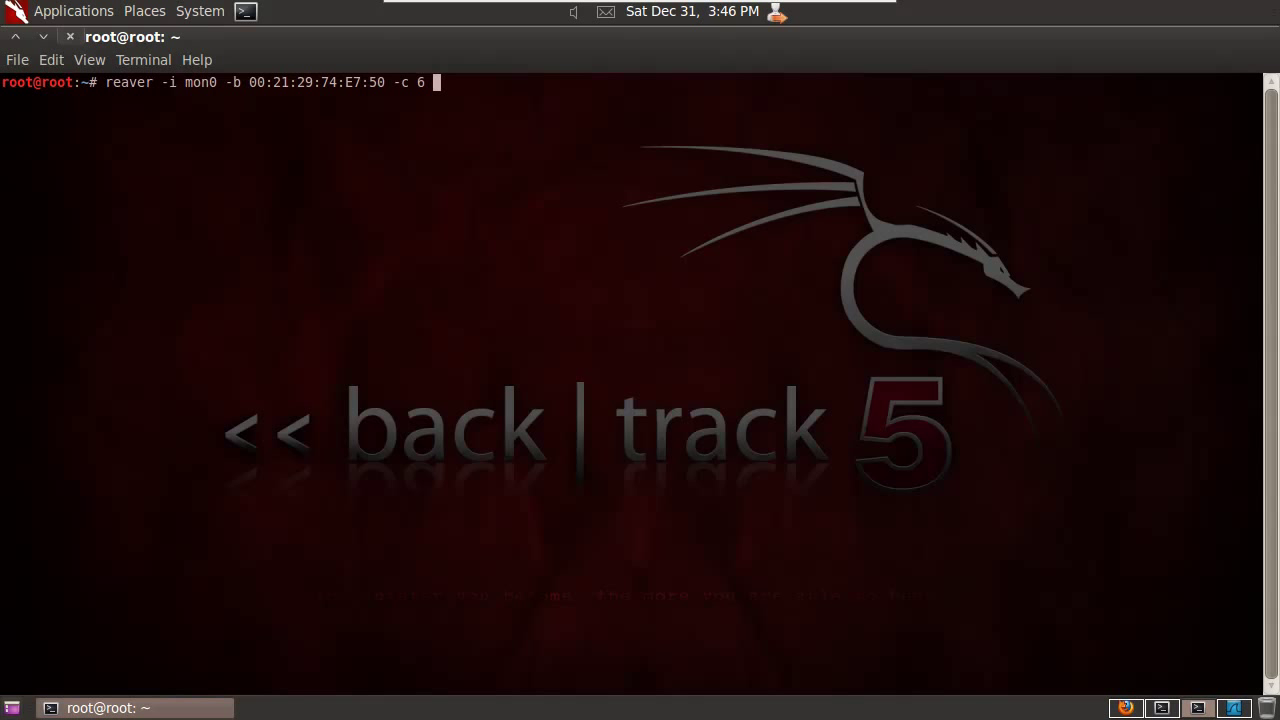
text(-e link)
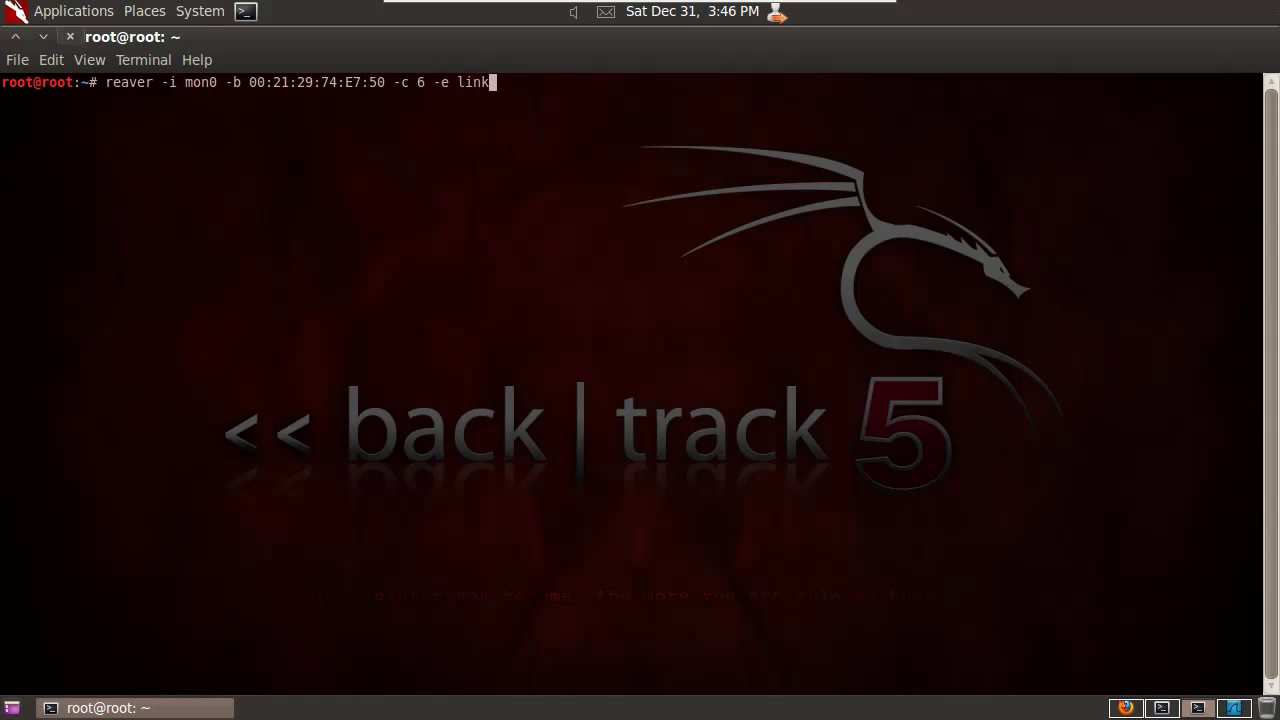
text(sys)
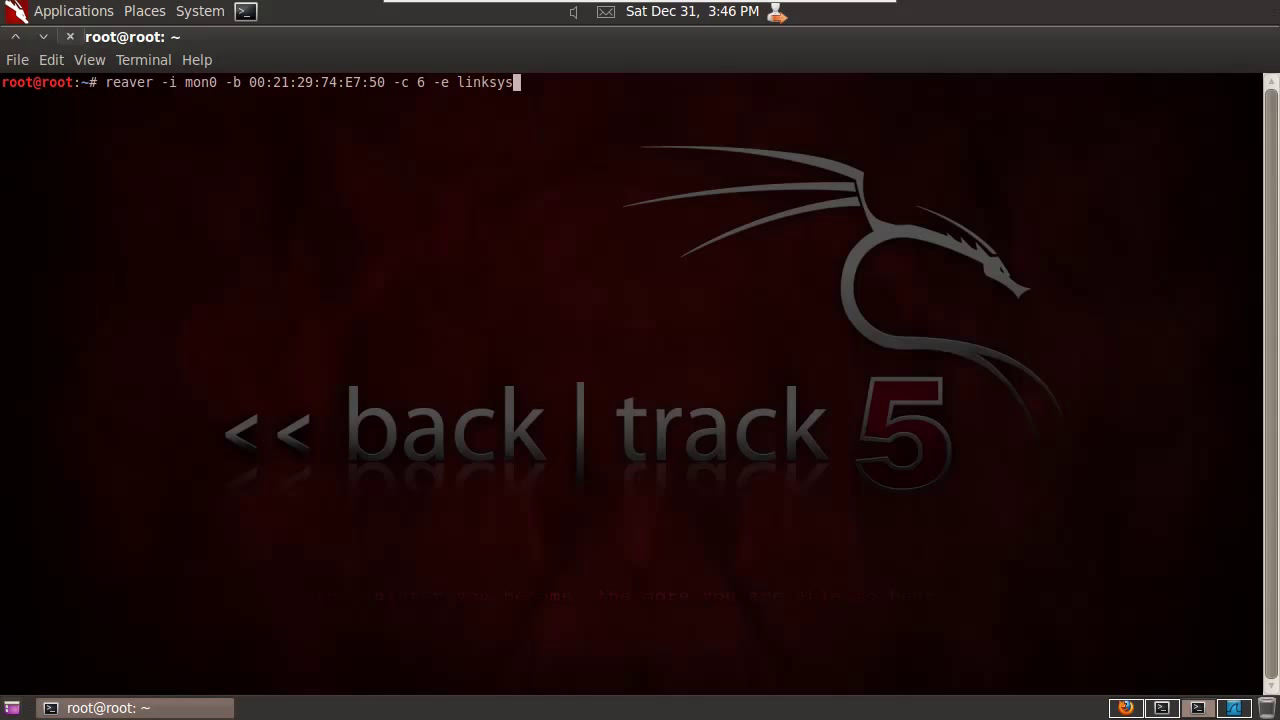
text(-d)
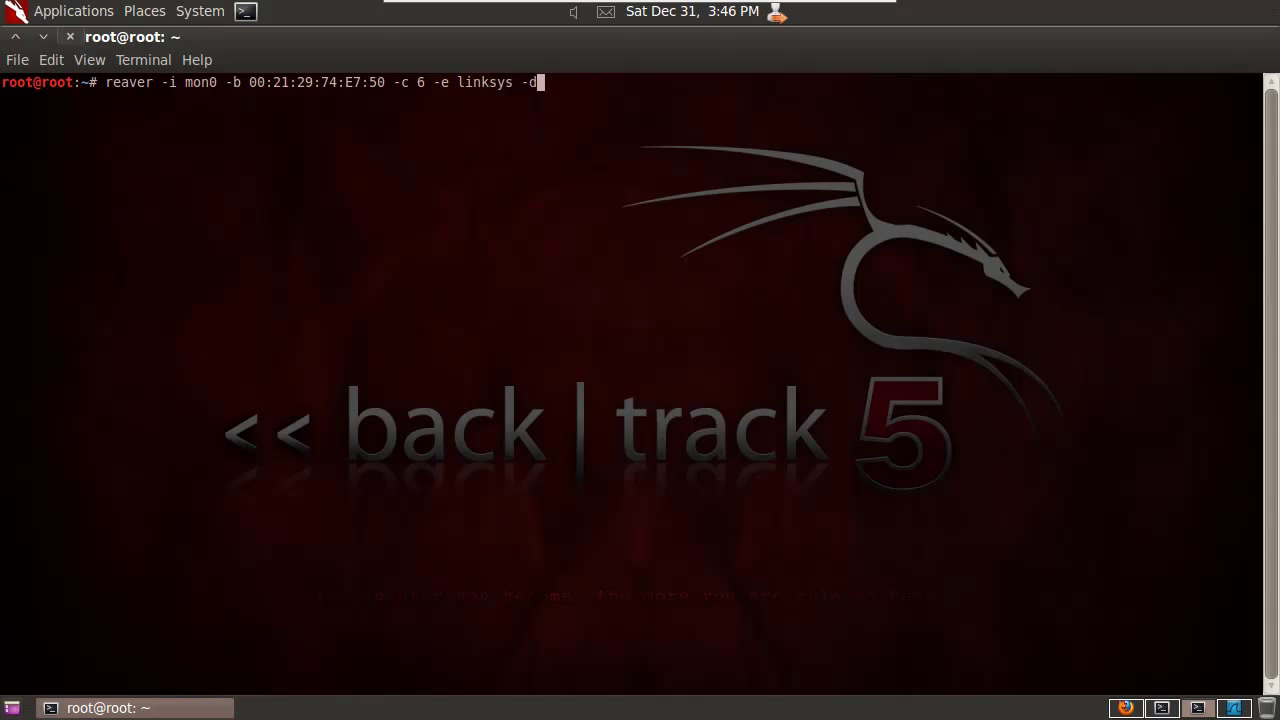
text(1)
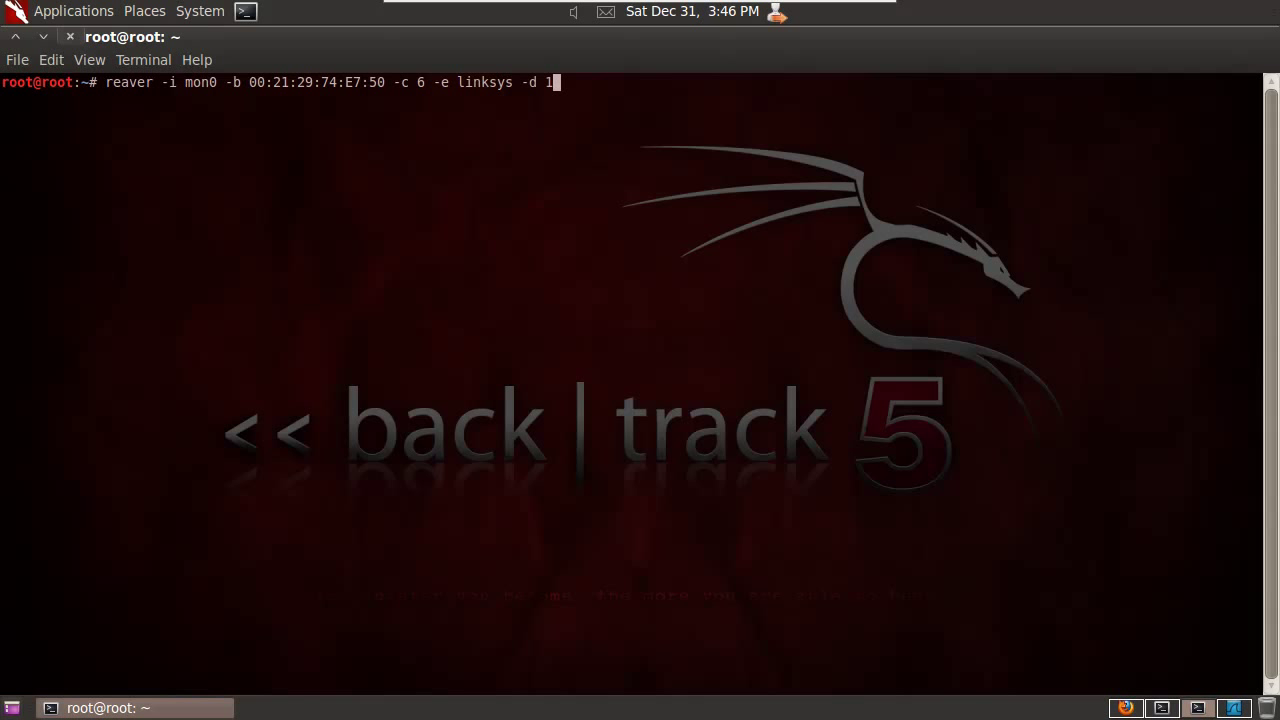
text(5)
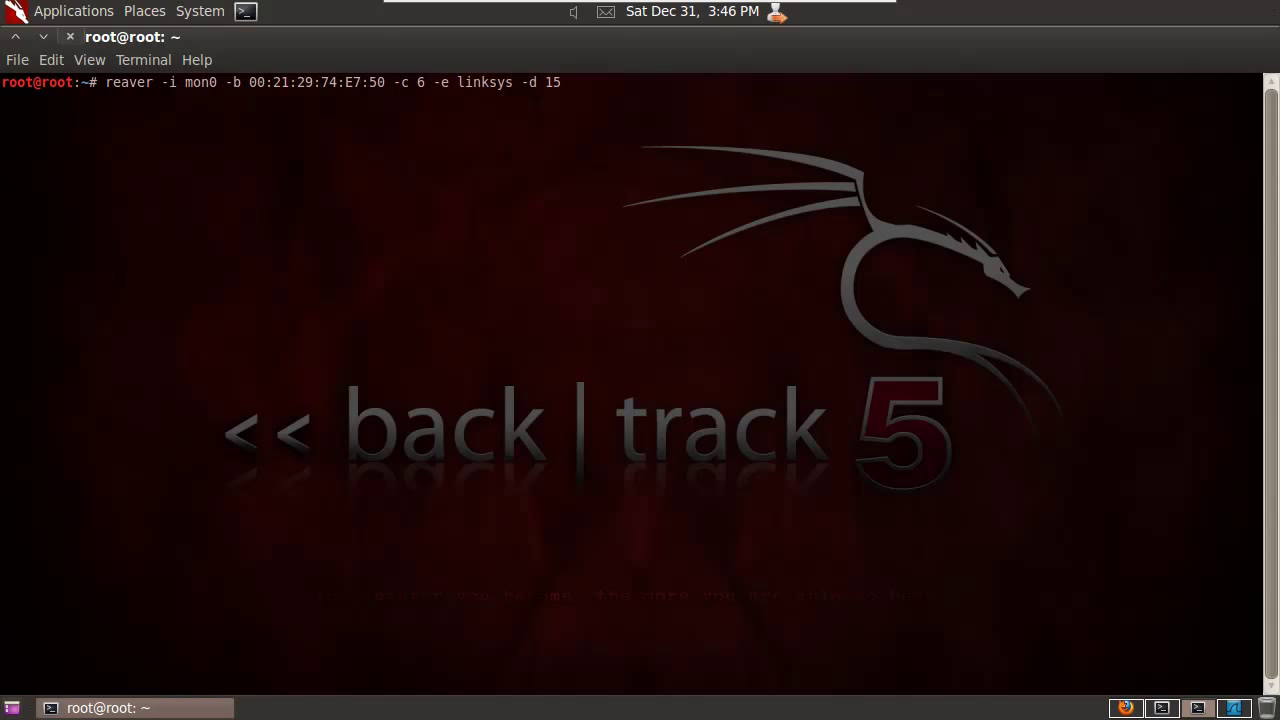
text(--)
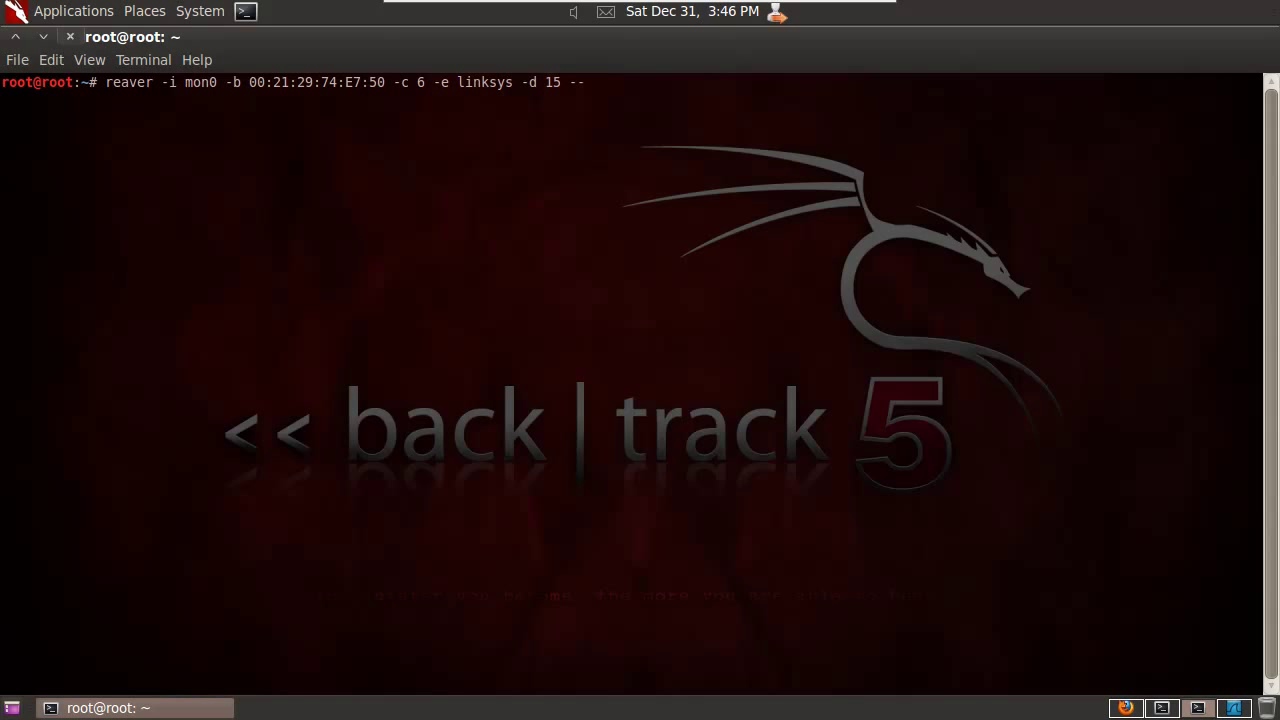
text(vv)
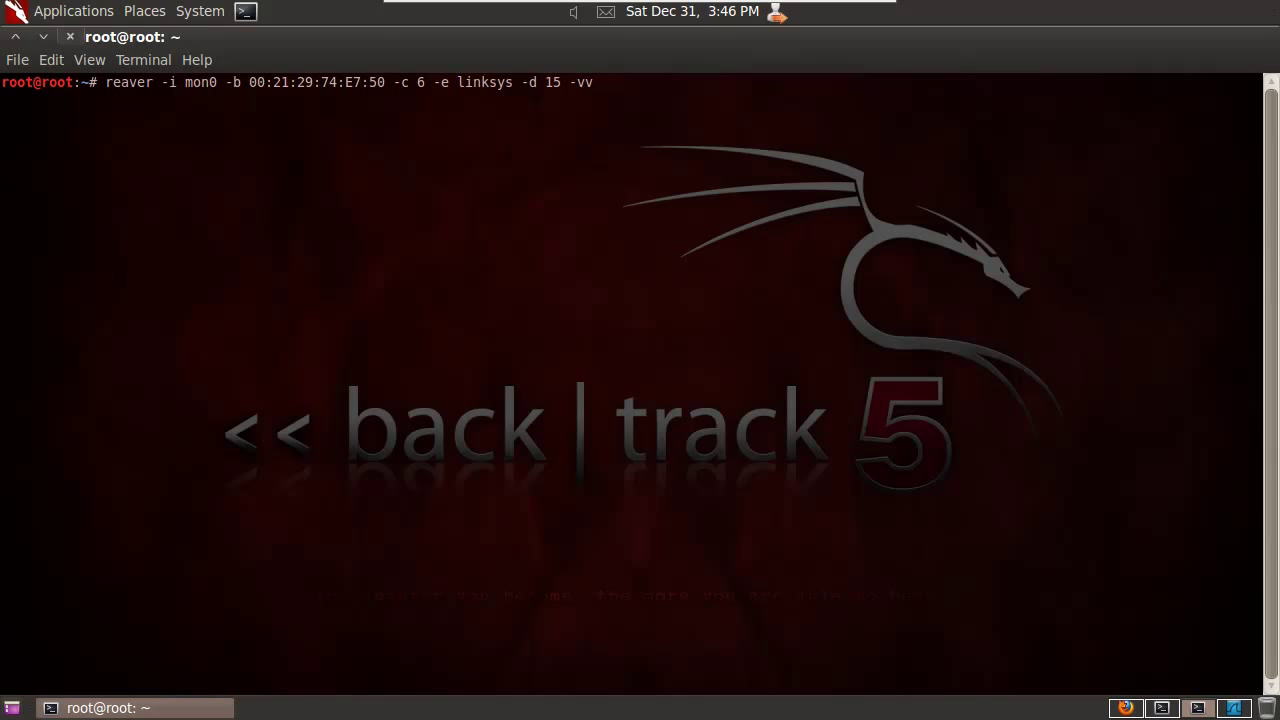
key(Return)
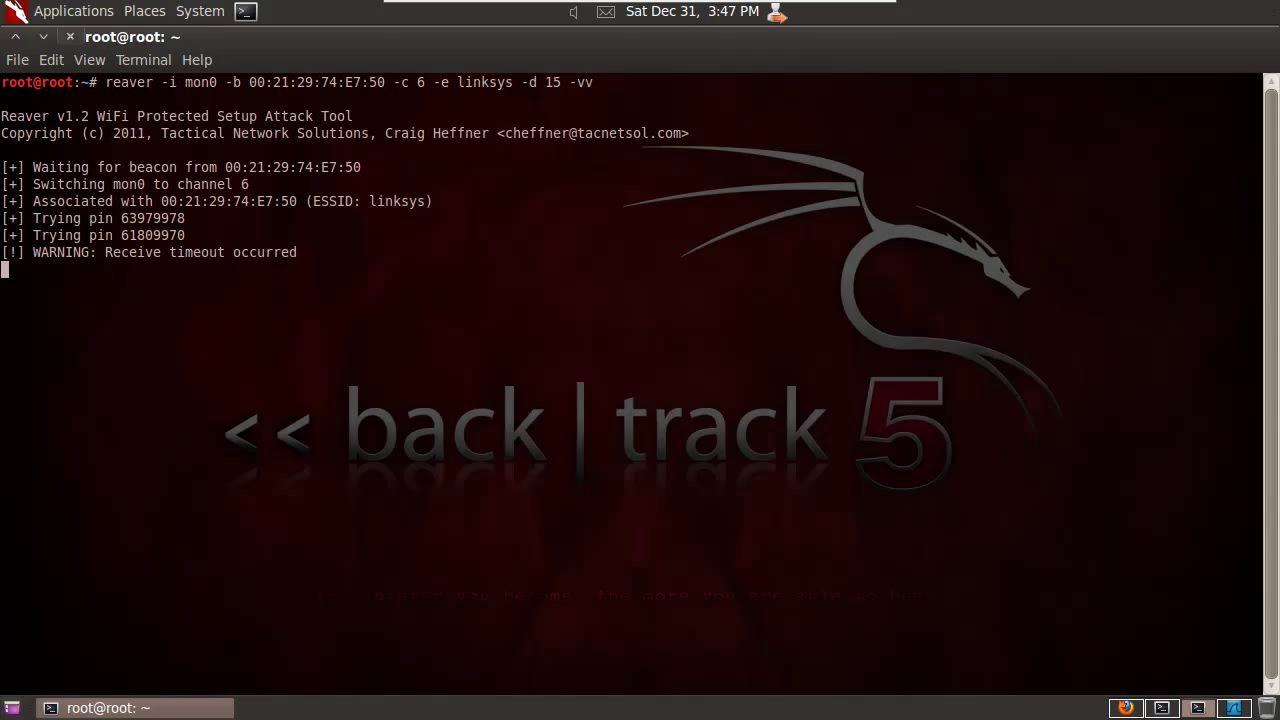
Stop the running Reaver attack with Ctrl+C after it tries two PINs
key(ctrl+c)
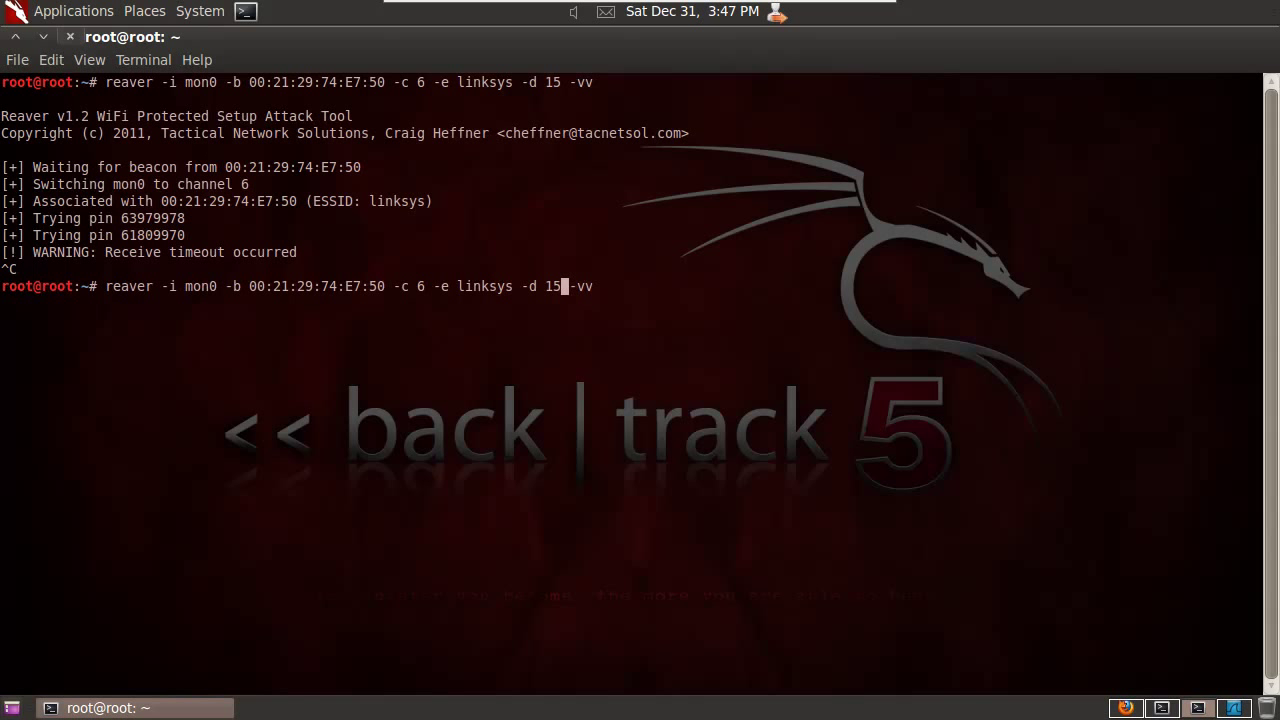
key(BackSpace)
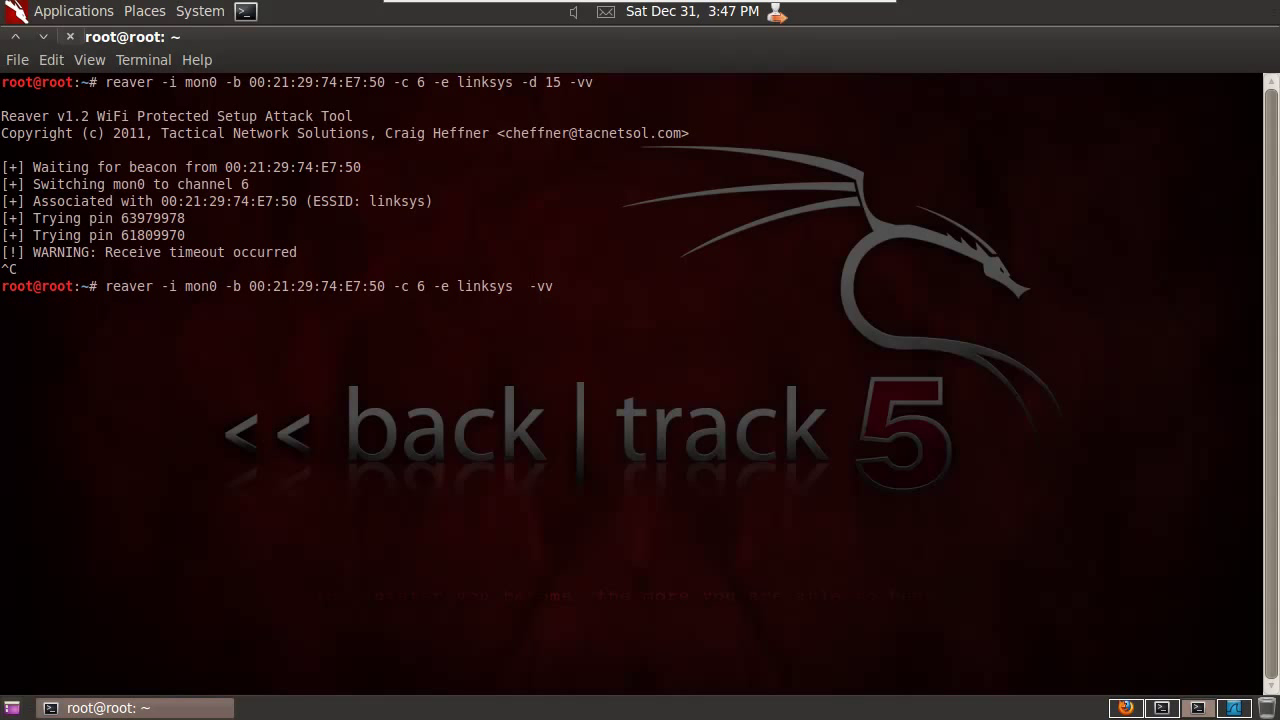
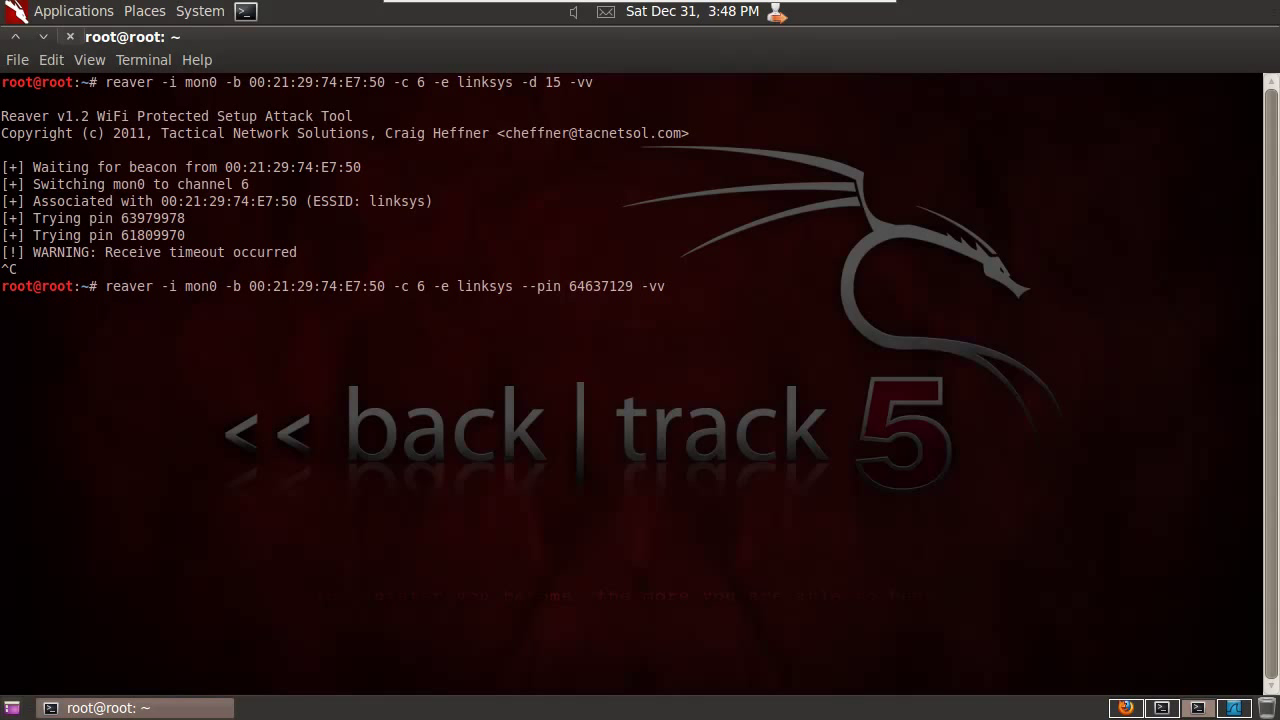
key(Return)
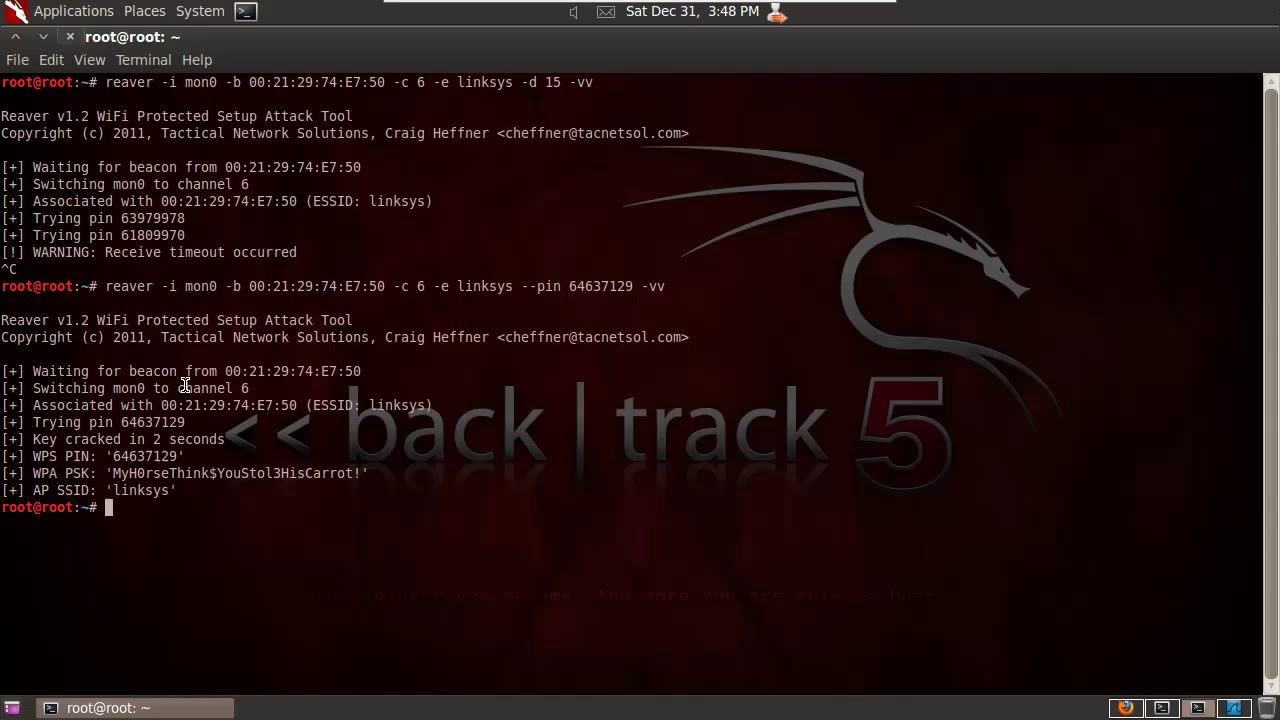
double_click(108, 420)
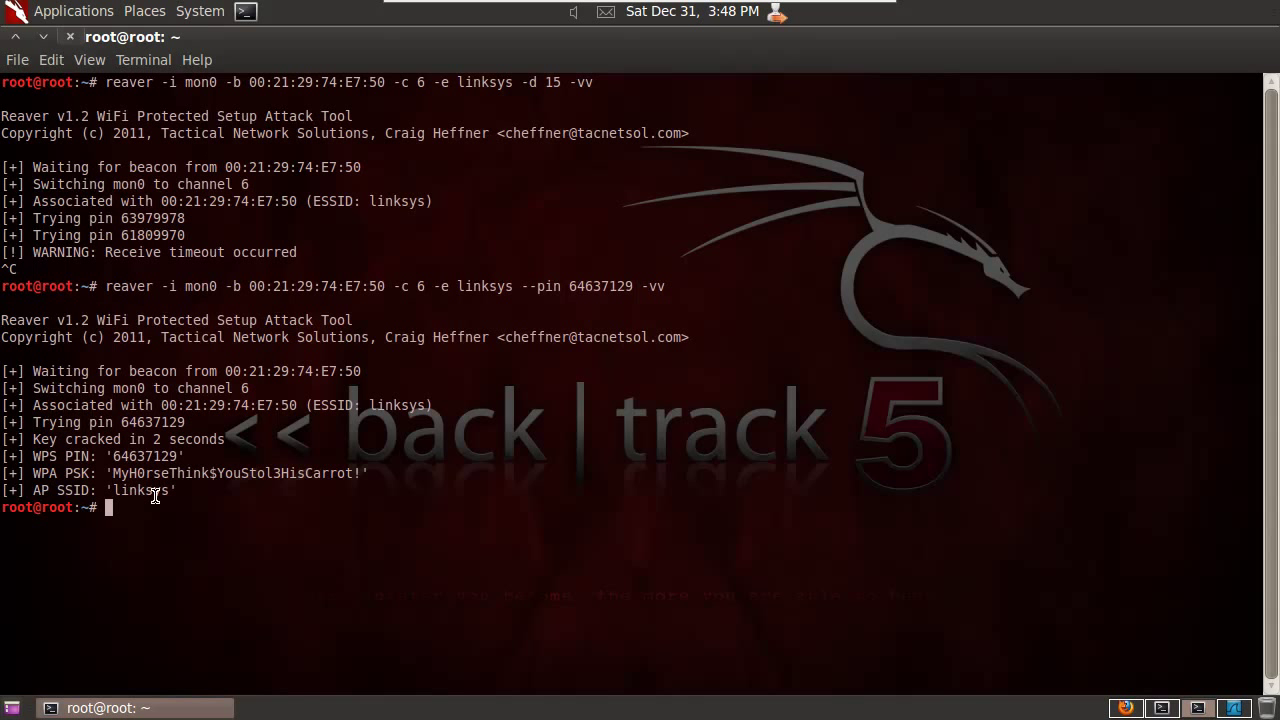
mouse_move(1068, 654)
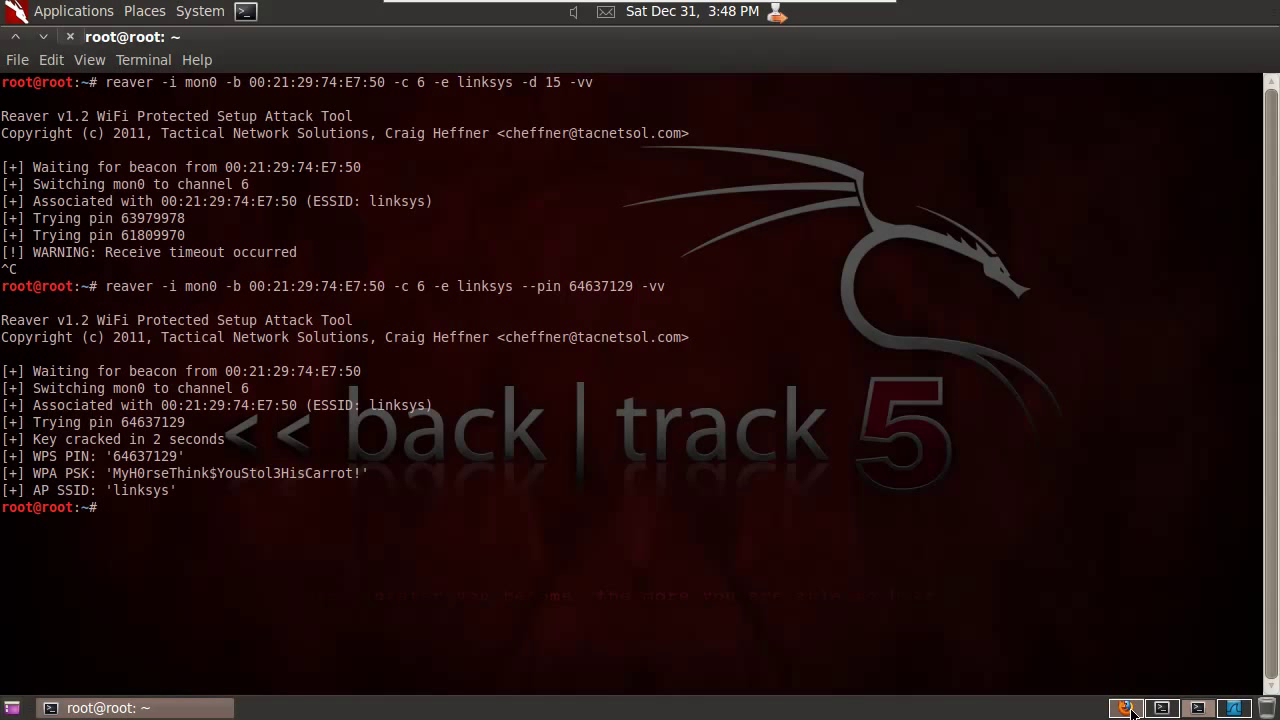
In the Linksys admin page, set wireless configuration to Manual, save the settings and acknowledge the confirmation
click(1124, 708)
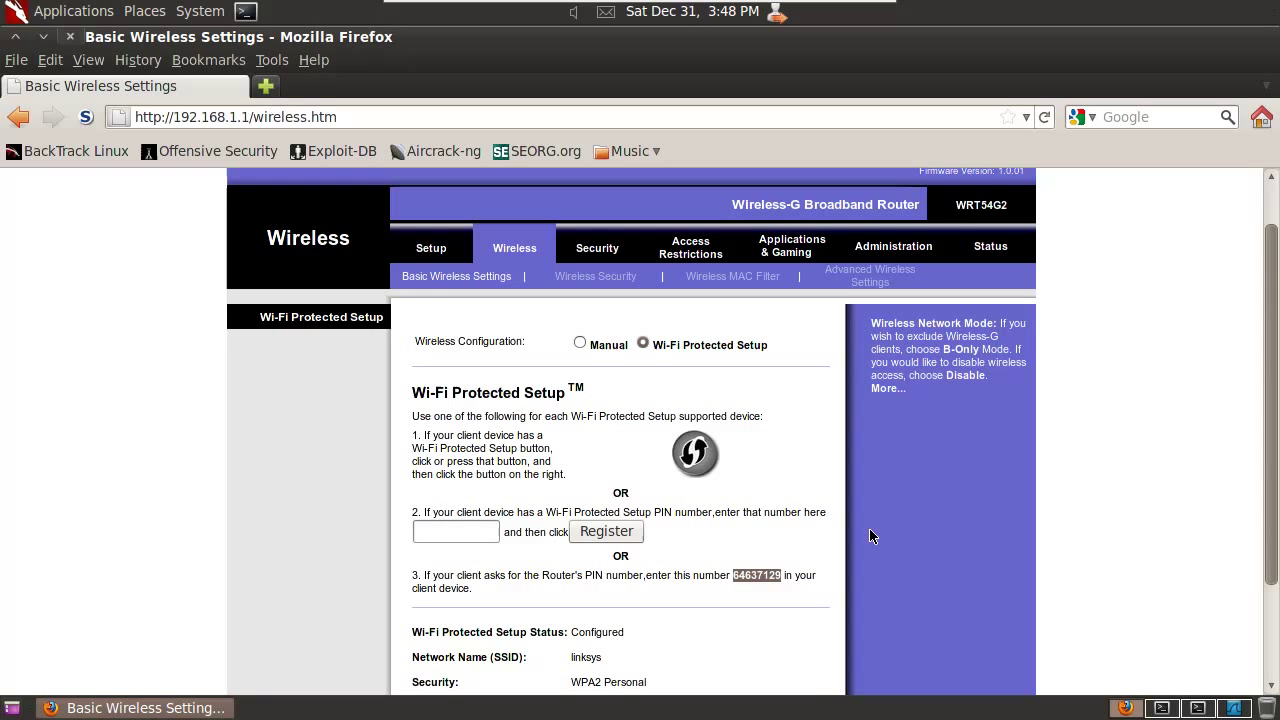
mouse_move(546, 330)
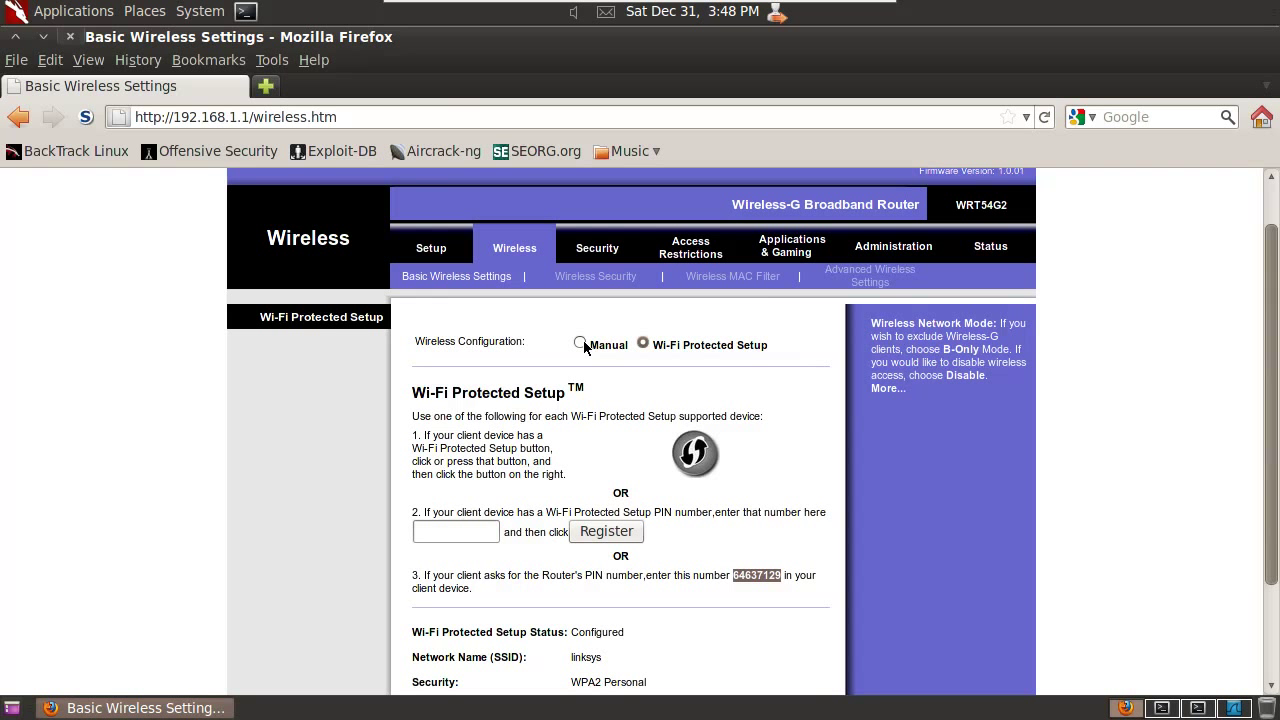
click(580, 344)
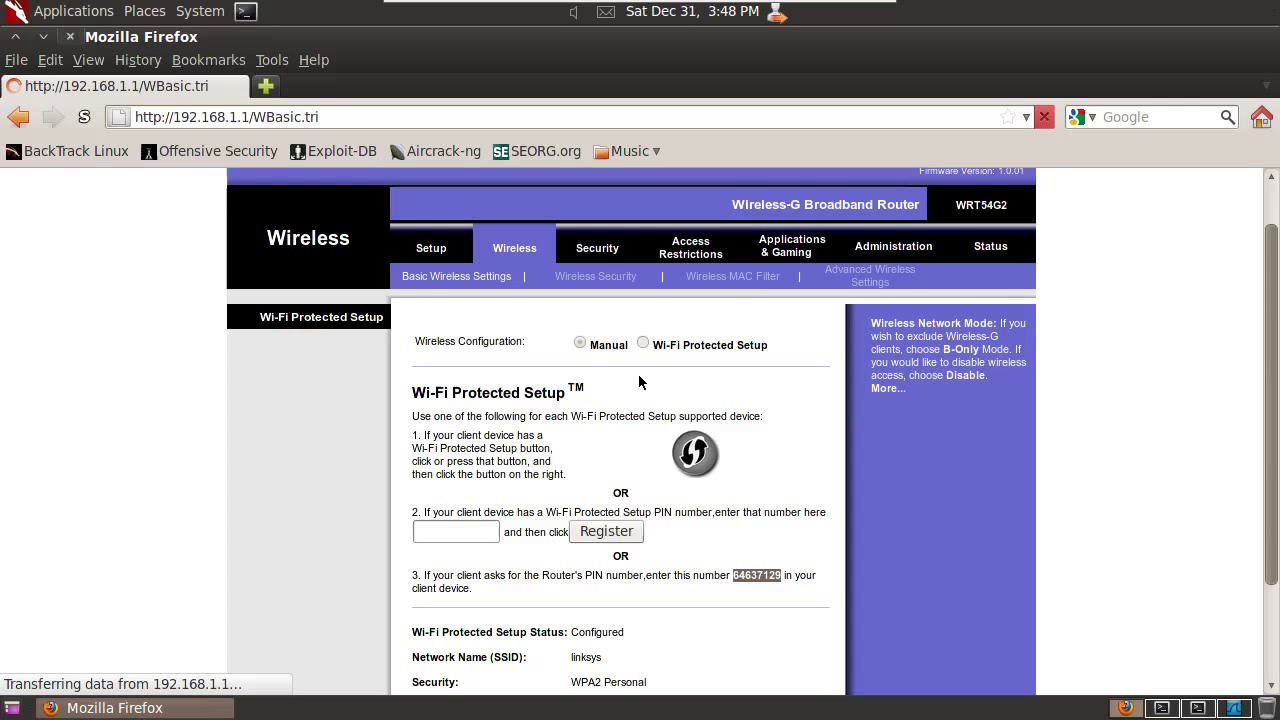
click(580, 344)
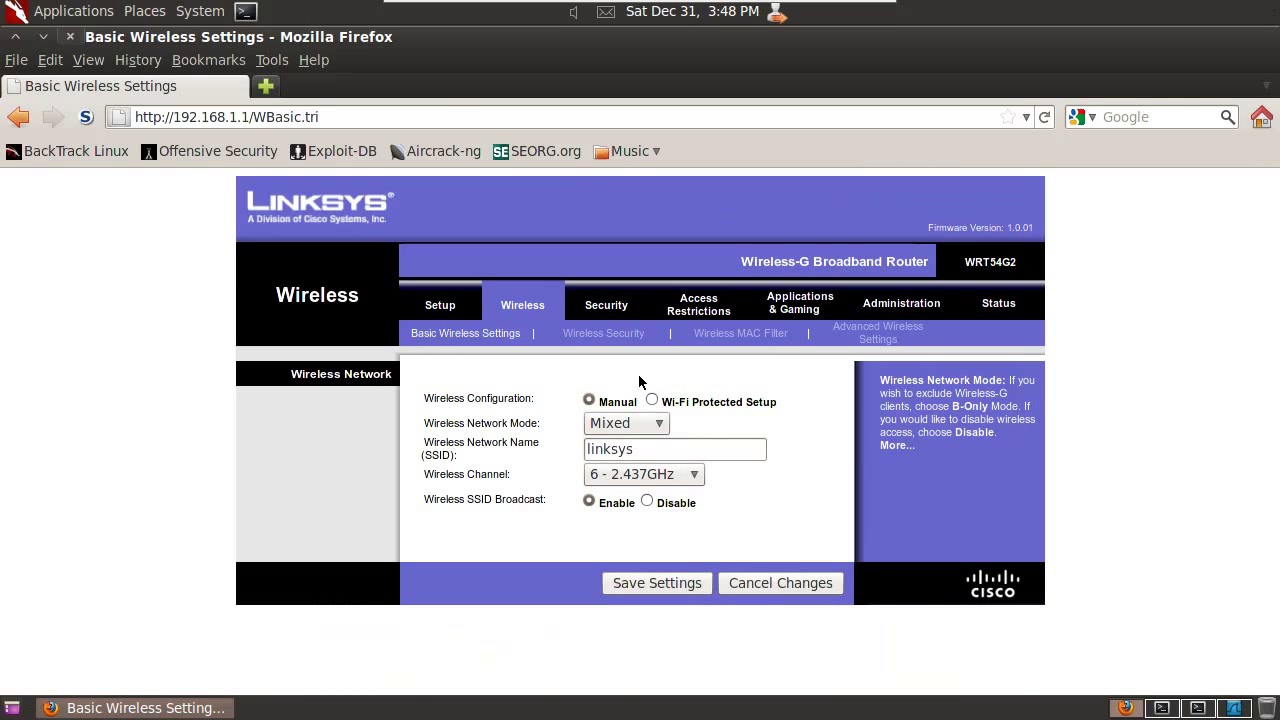
mouse_move(650, 430)
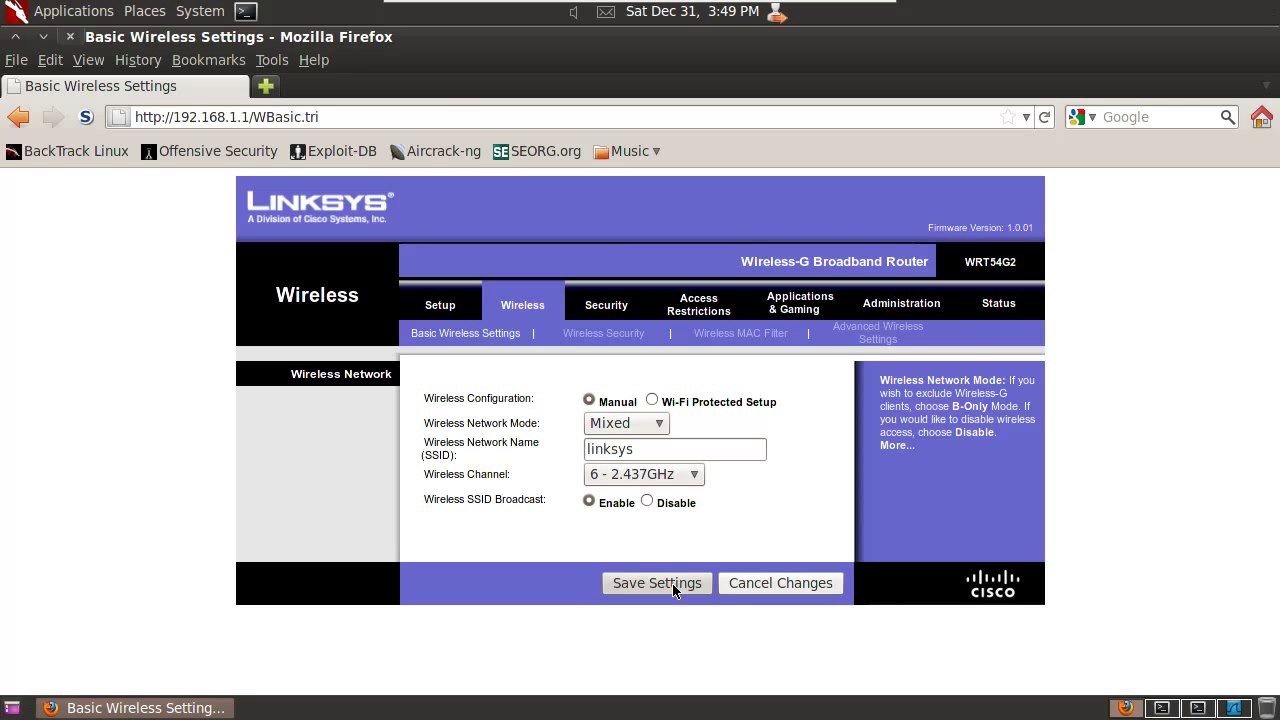
click(656, 584)
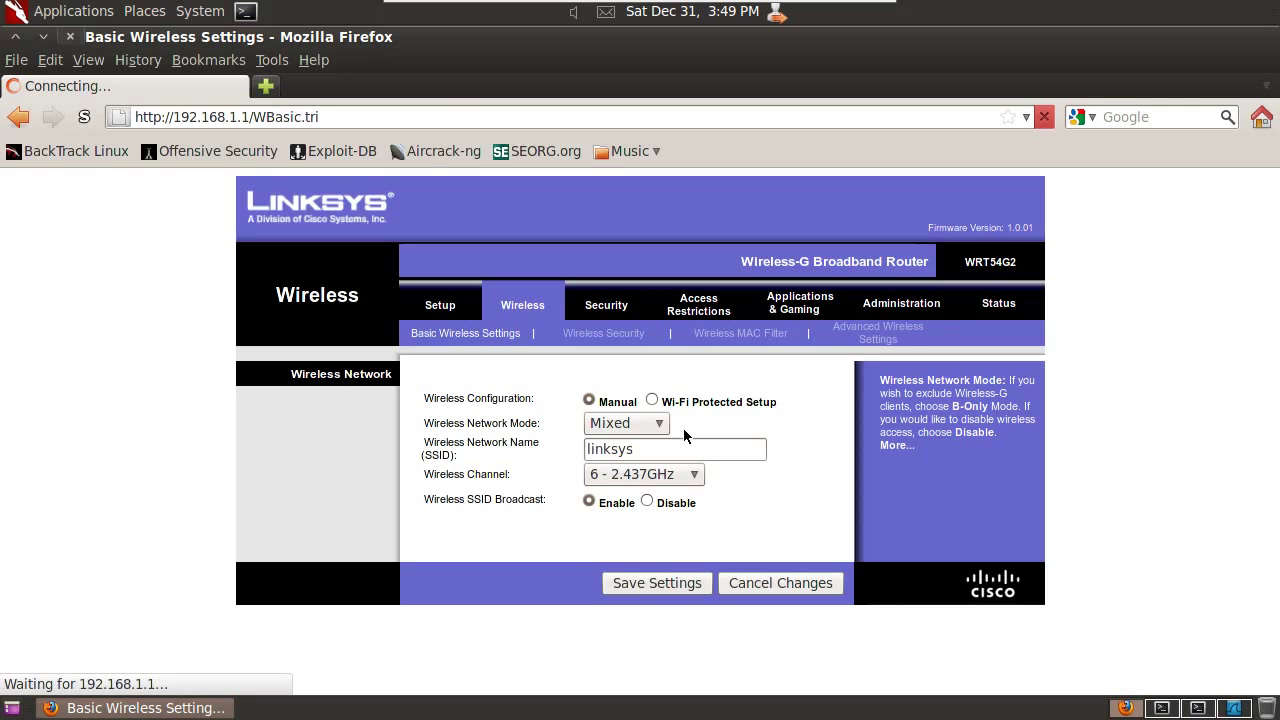
click(656, 584)
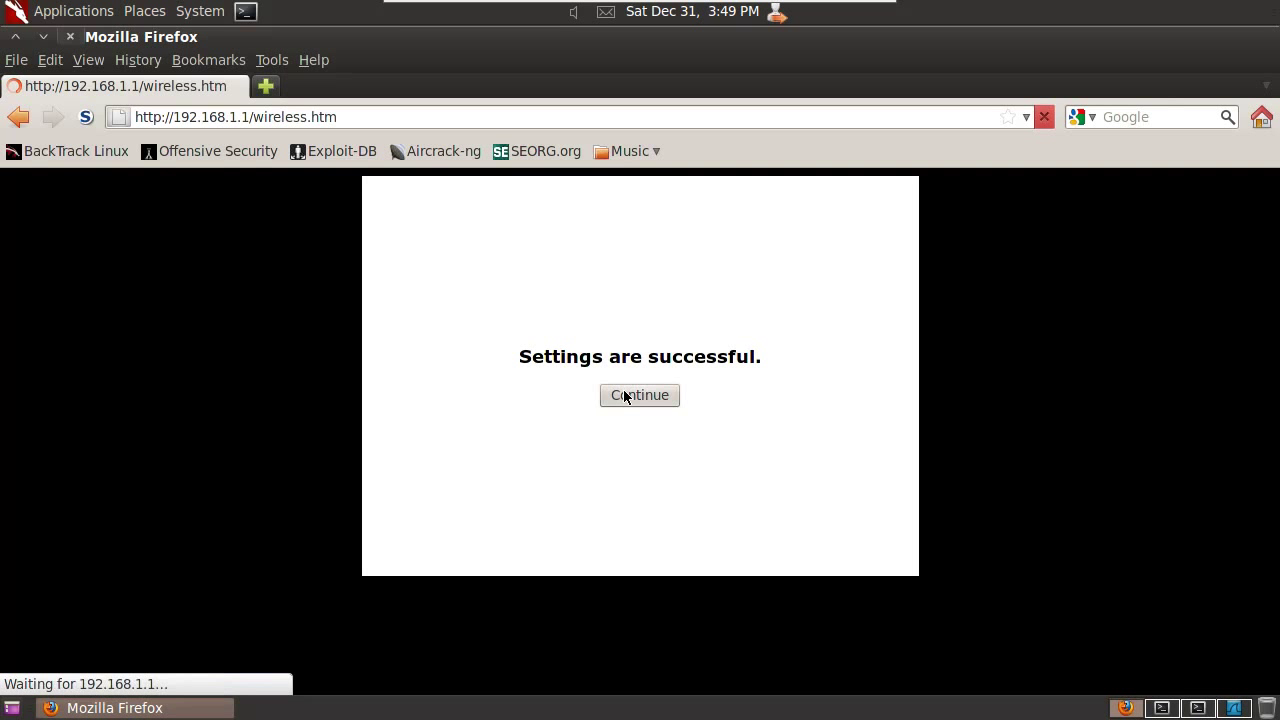
click(640, 396)
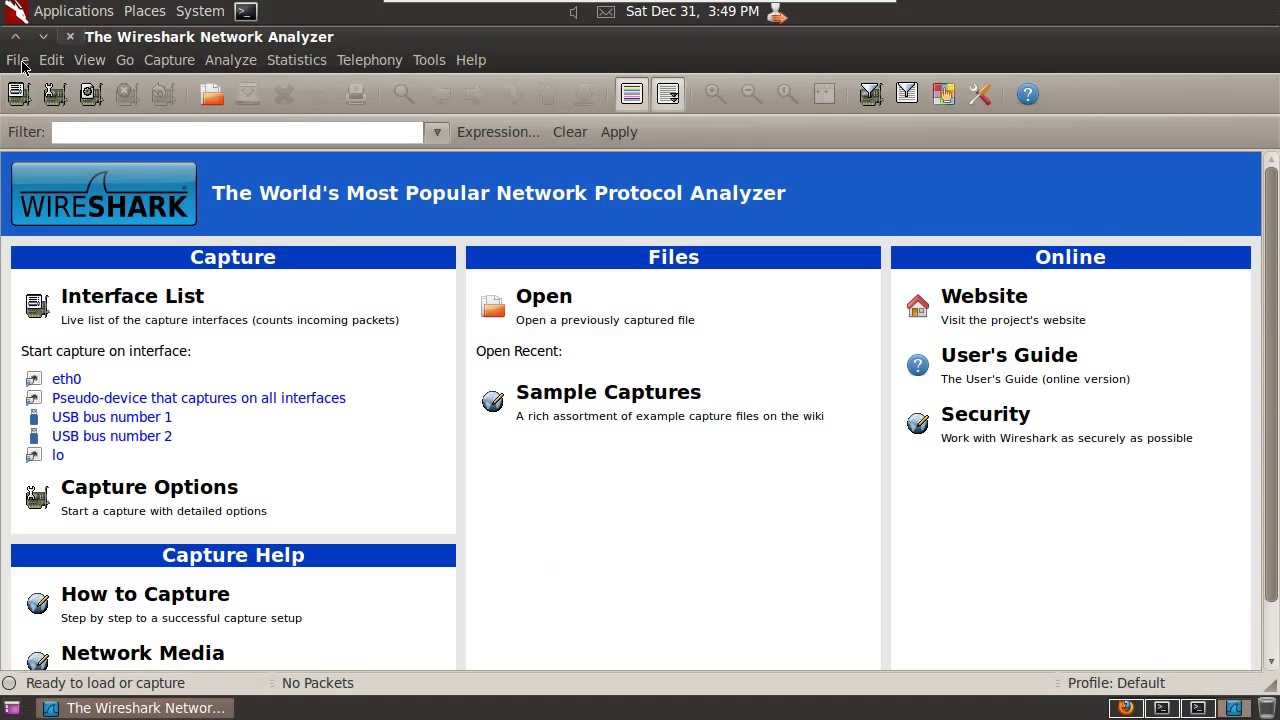
Load WPS-Configured.pcap and expand the beacon's Microsoft WPS vendor tag showing state Configured (0x02)
click(544, 296)
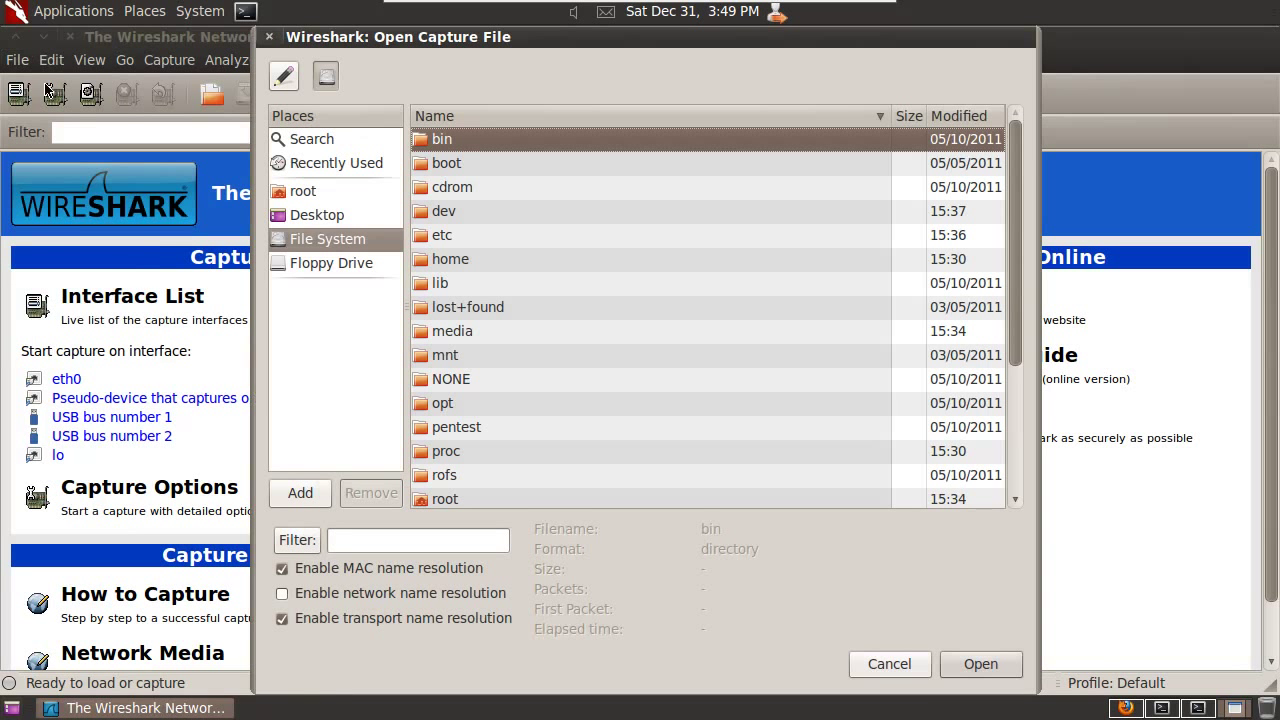
mouse_move(320, 216)
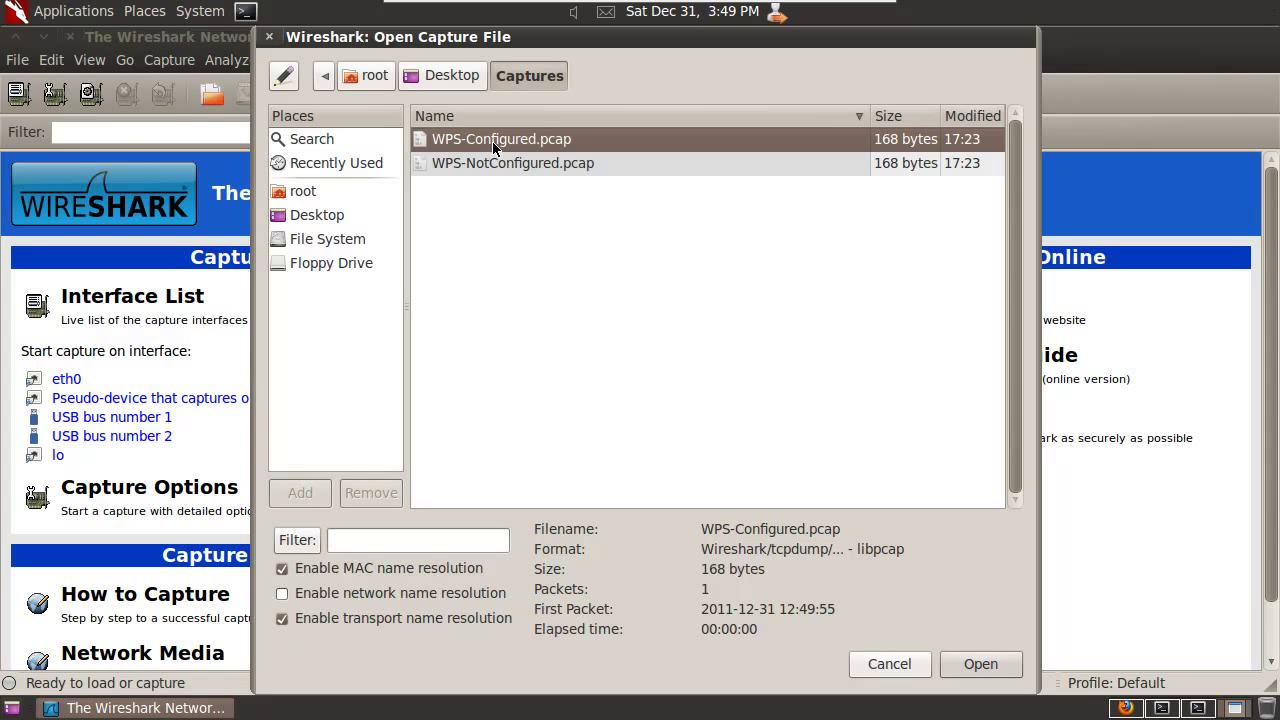
click(888, 664)
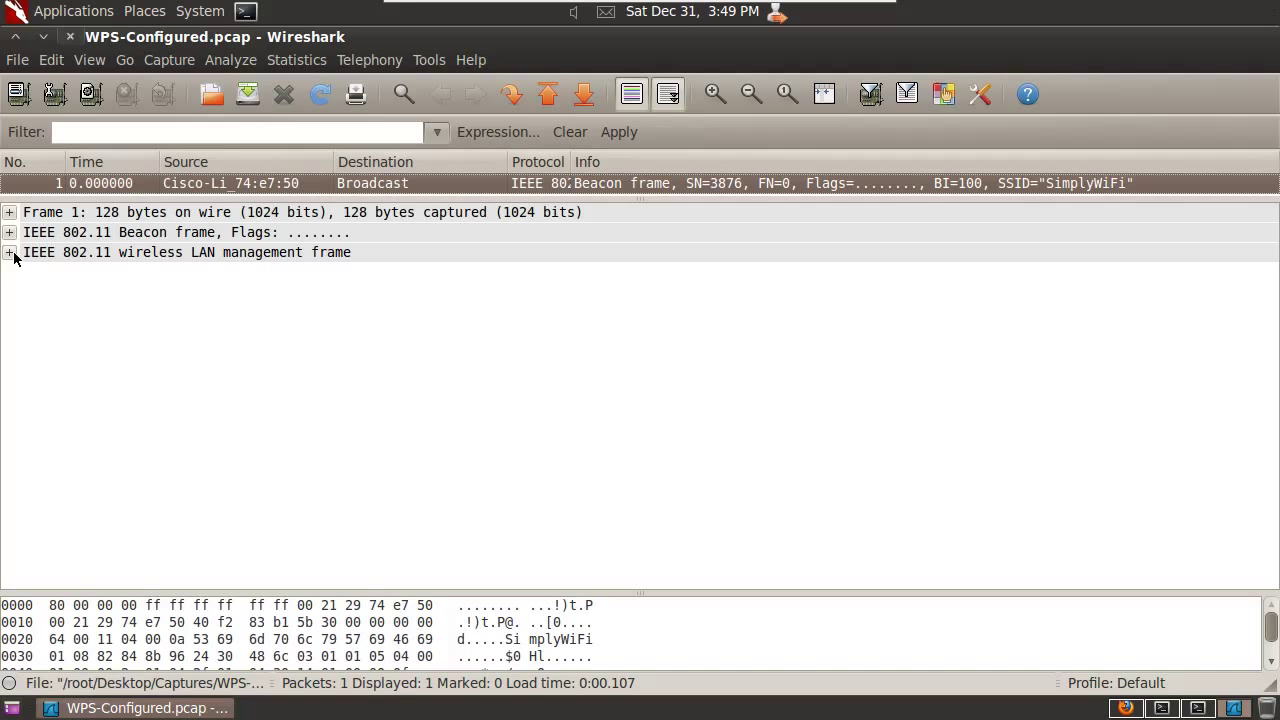
click(10, 252)
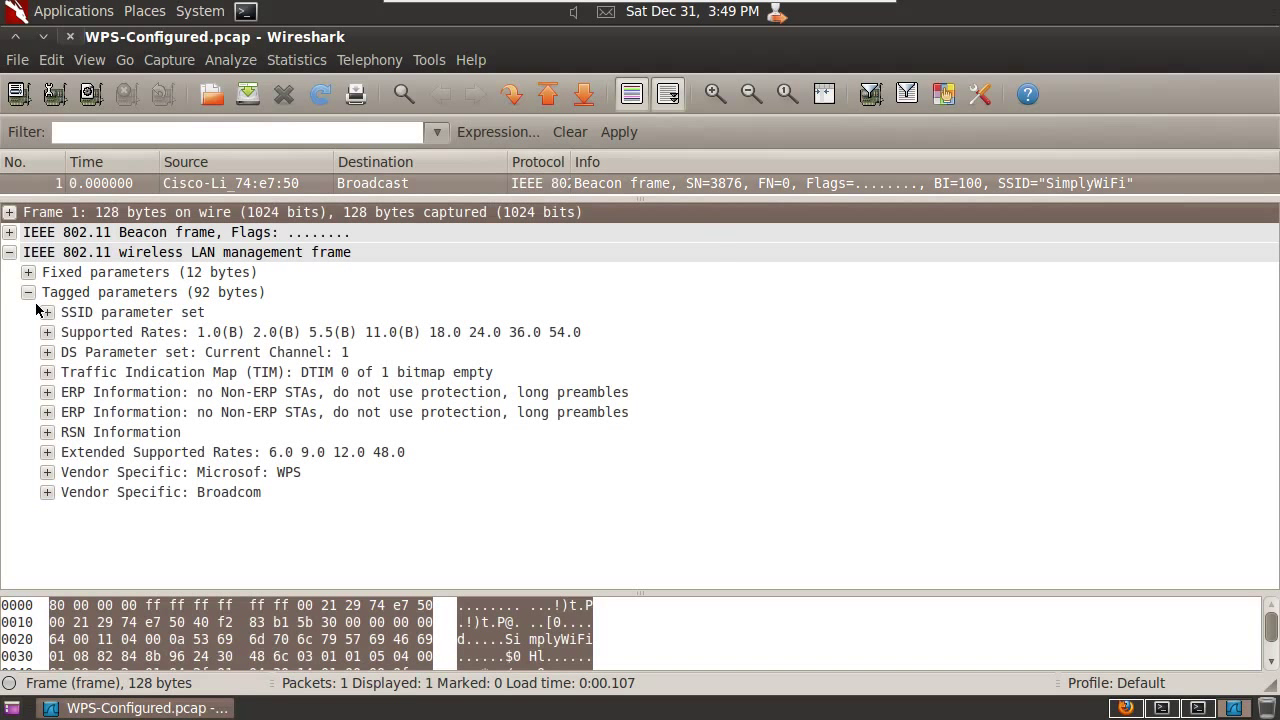
click(46, 472)
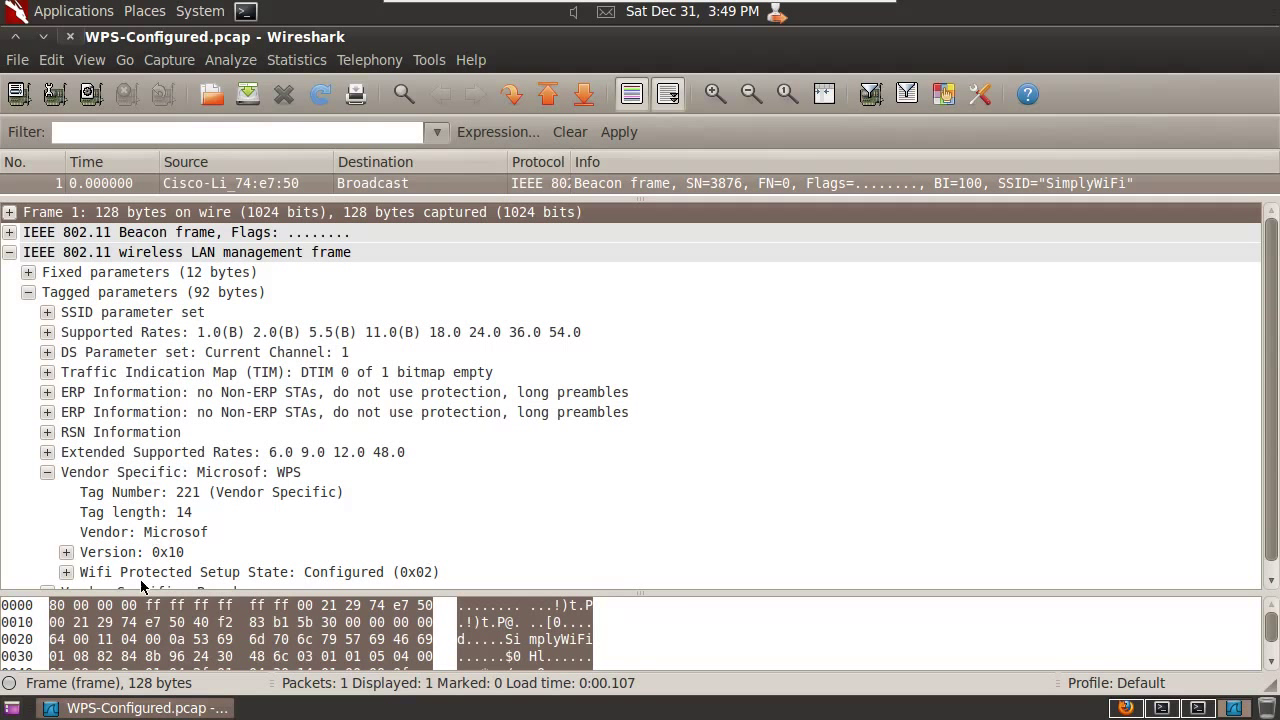
mouse_move(244, 580)
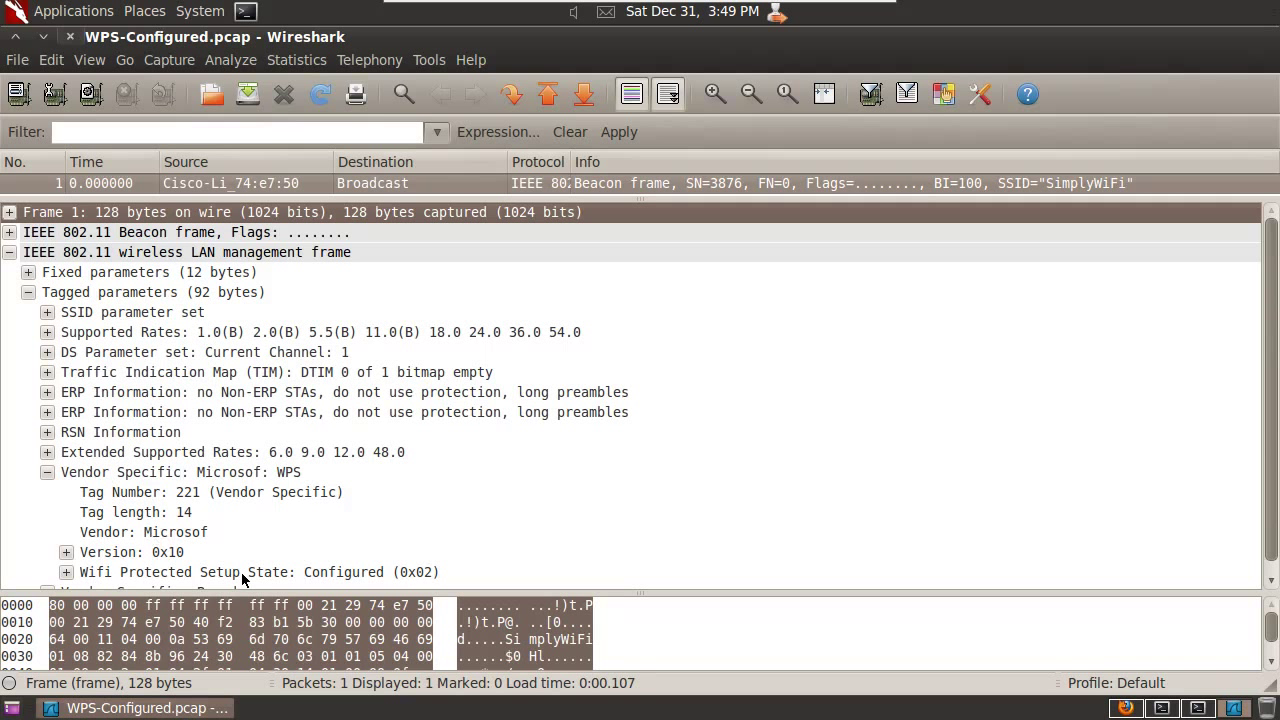
mouse_move(388, 576)
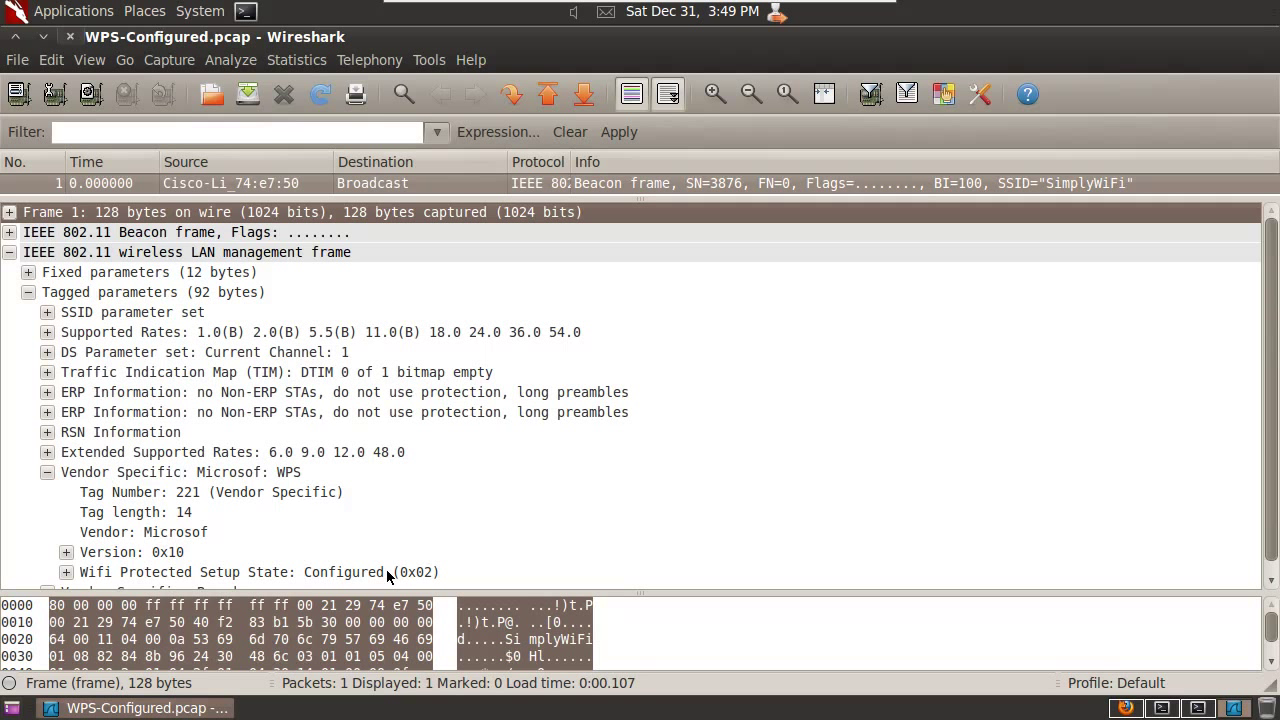
mouse_move(30, 76)
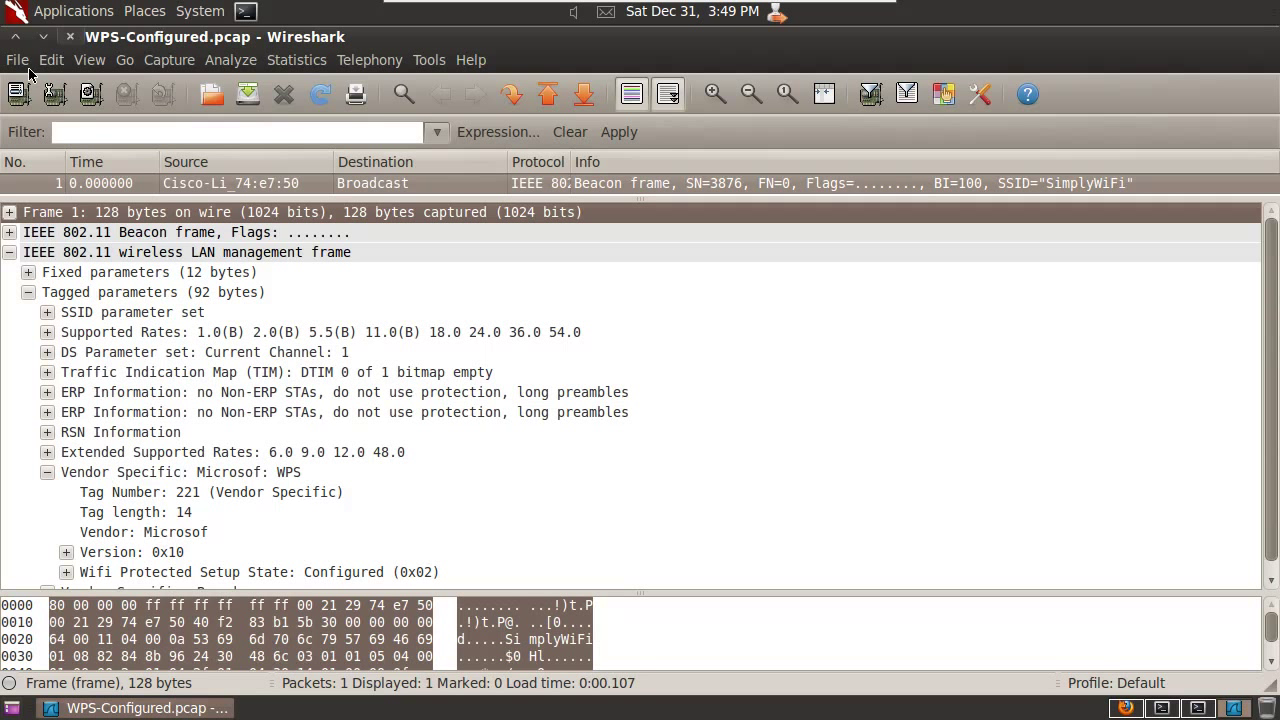
click(16, 60)
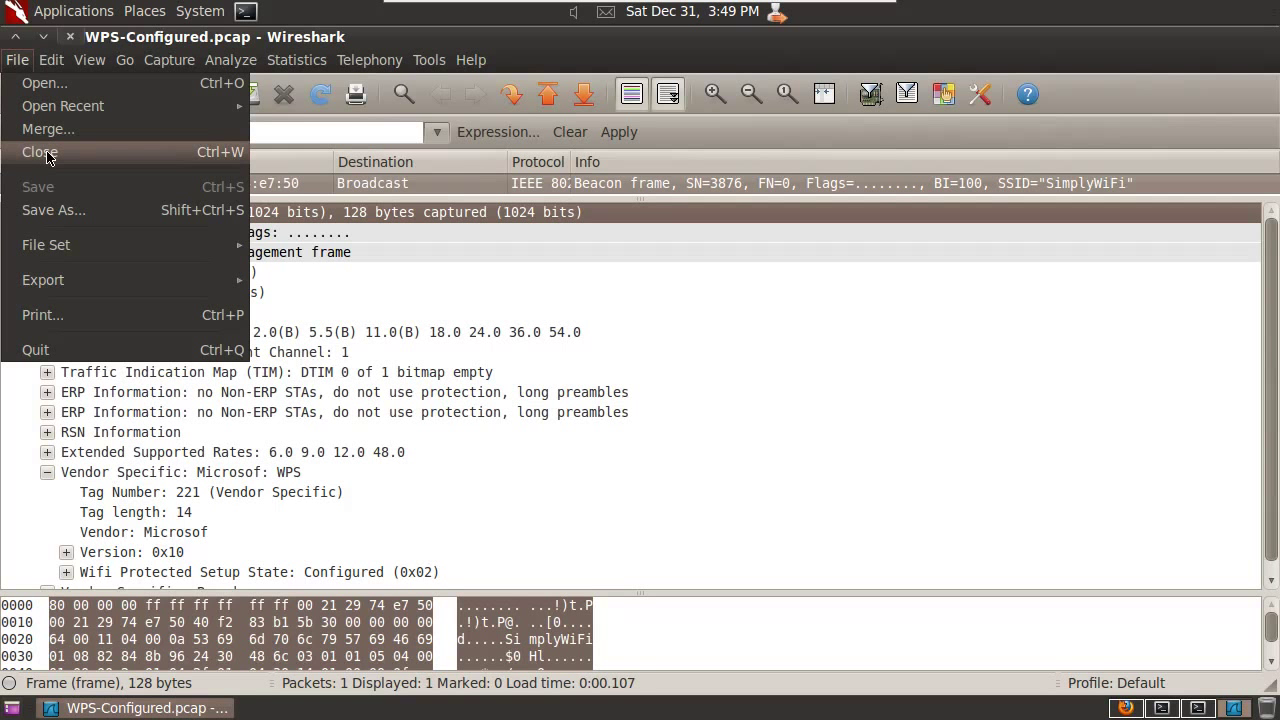
Close that capture, load WPS-NotConfigured.pcap, expand its WPS tag showing Not configured (0x01), then close it
click(40, 152)
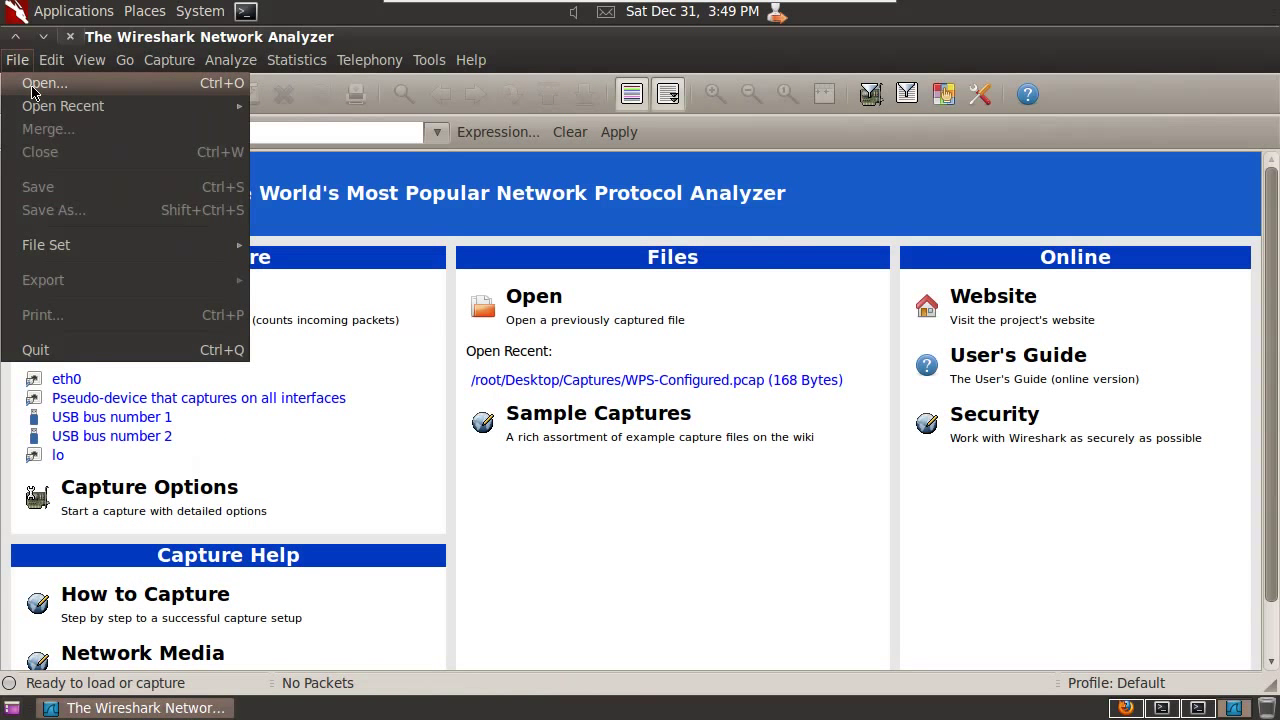
click(44, 84)
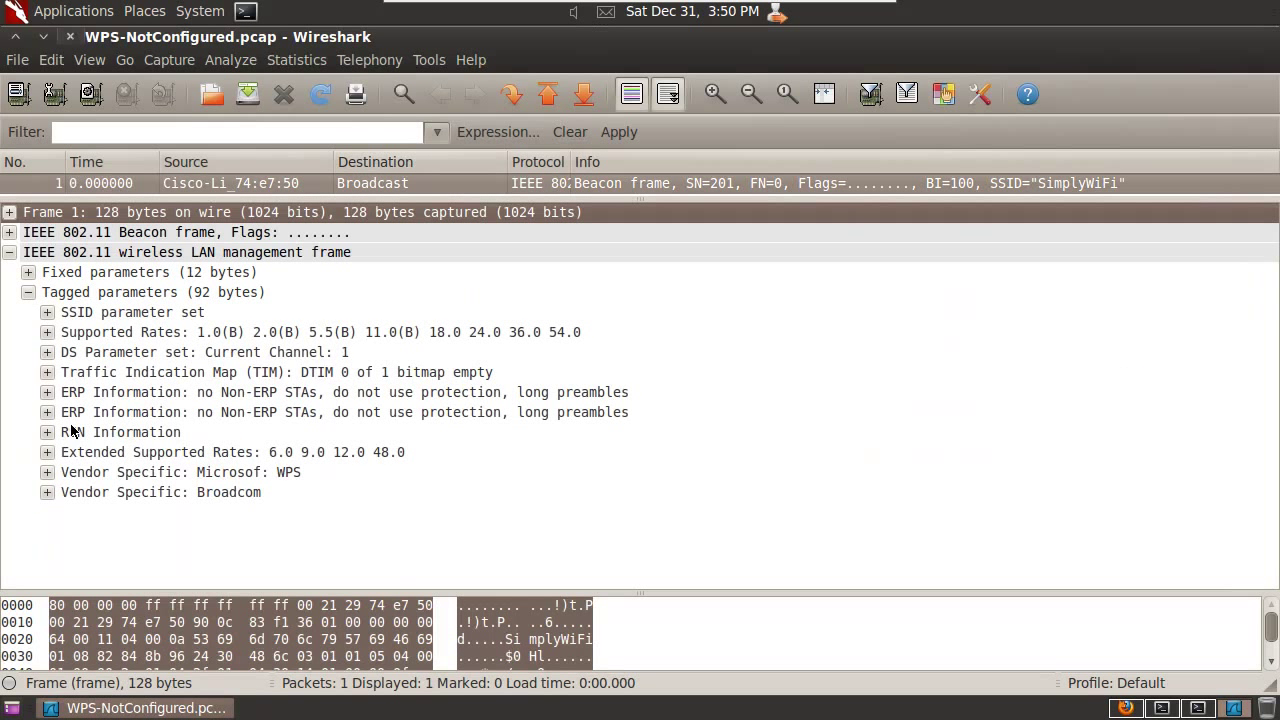
click(46, 472)
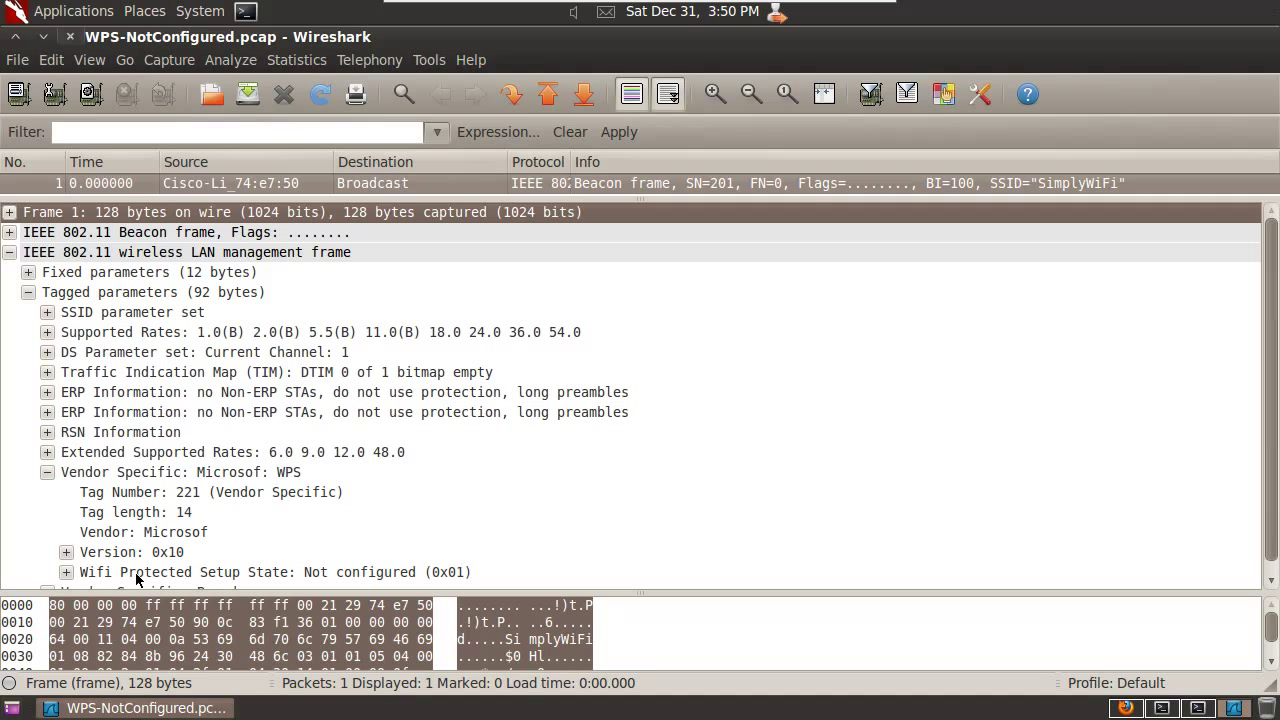
mouse_move(424, 580)
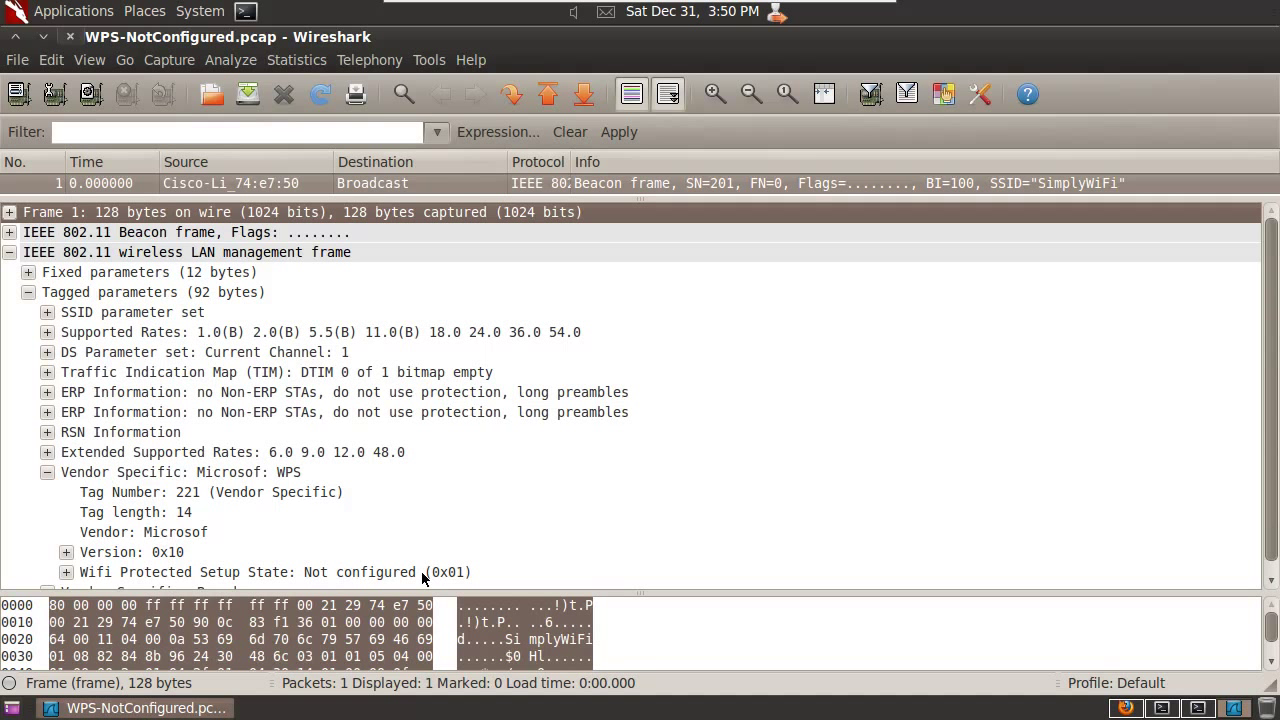
mouse_move(18, 72)
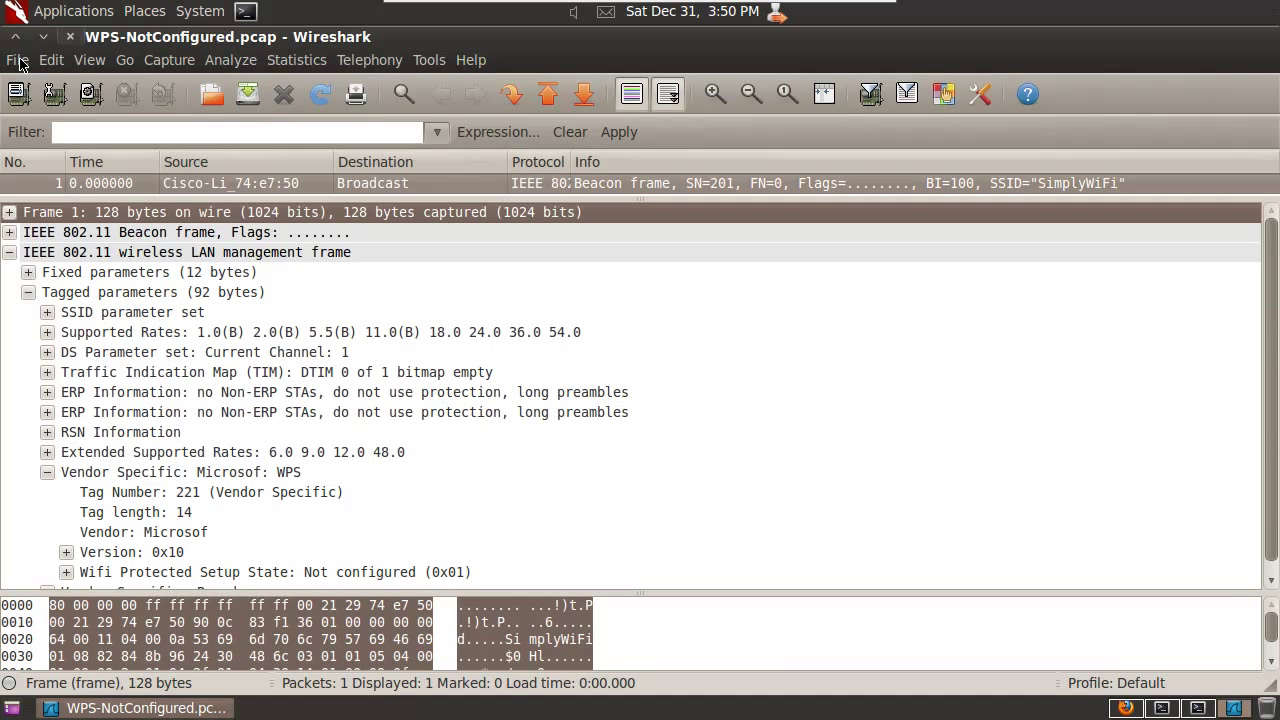
click(16, 60)
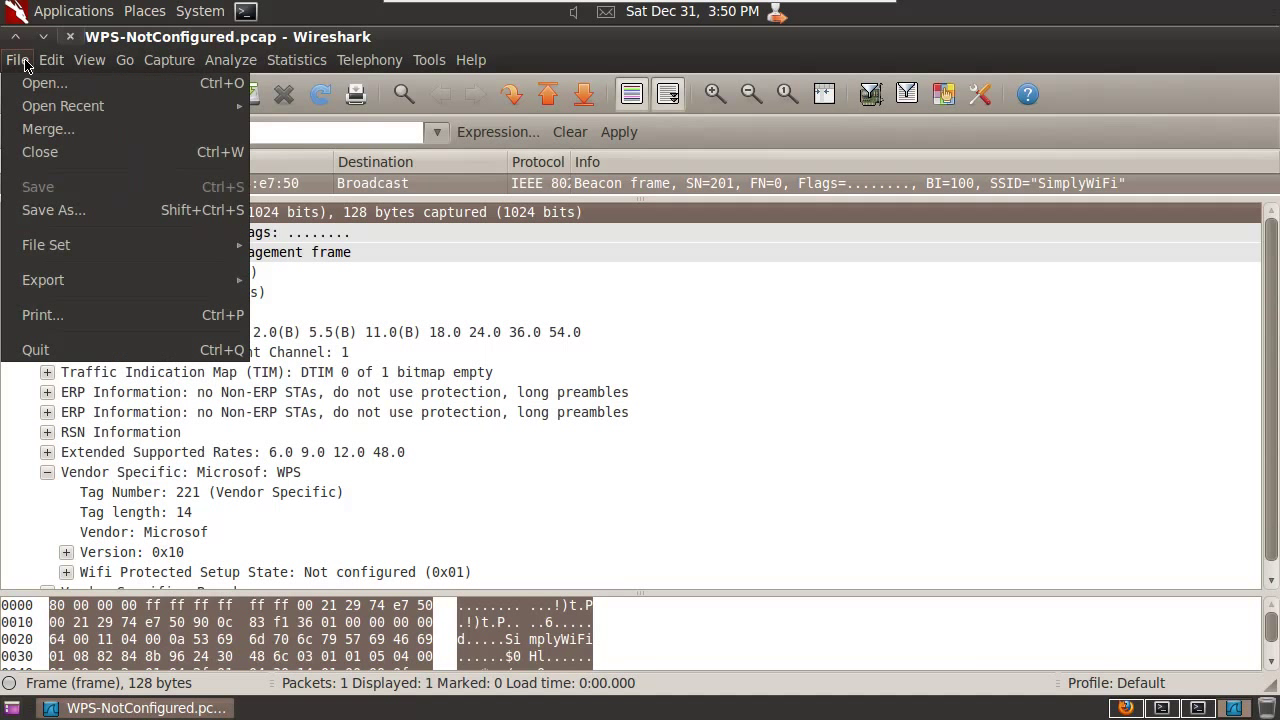
click(40, 152)
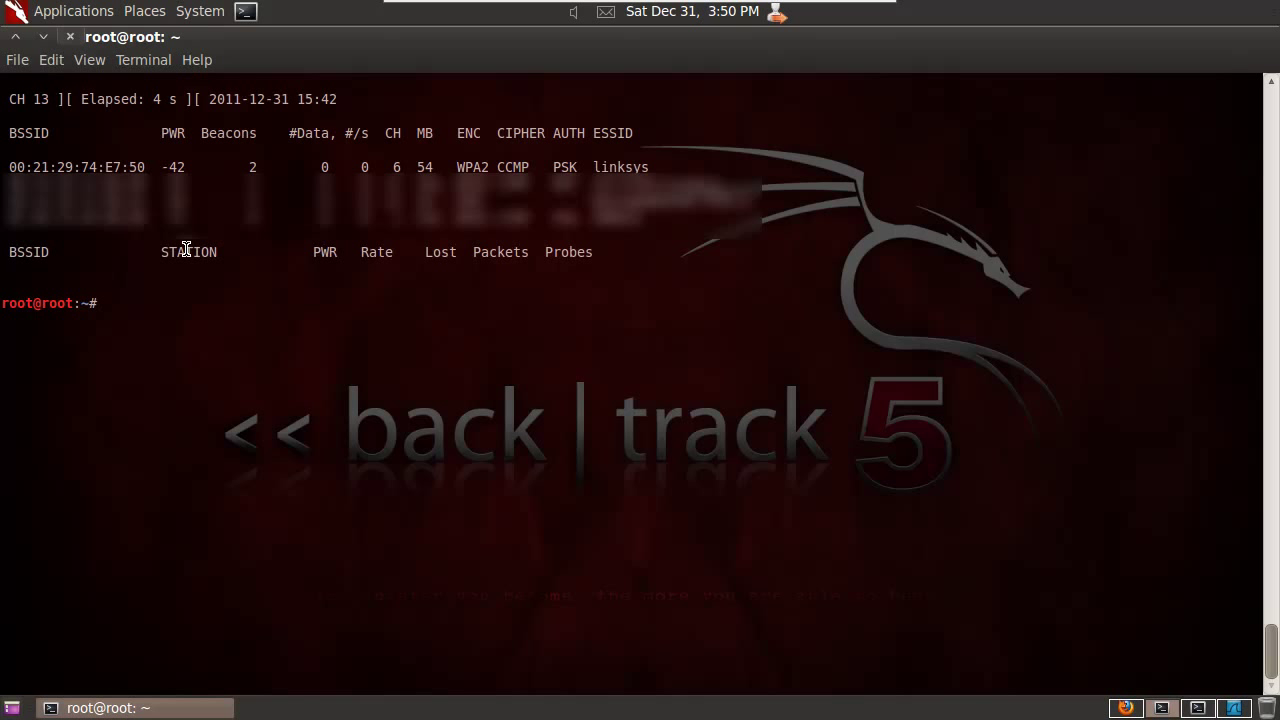
text(airodump-ng mon0 -w WPS-TEST --beacons --channel 6 --bssid)
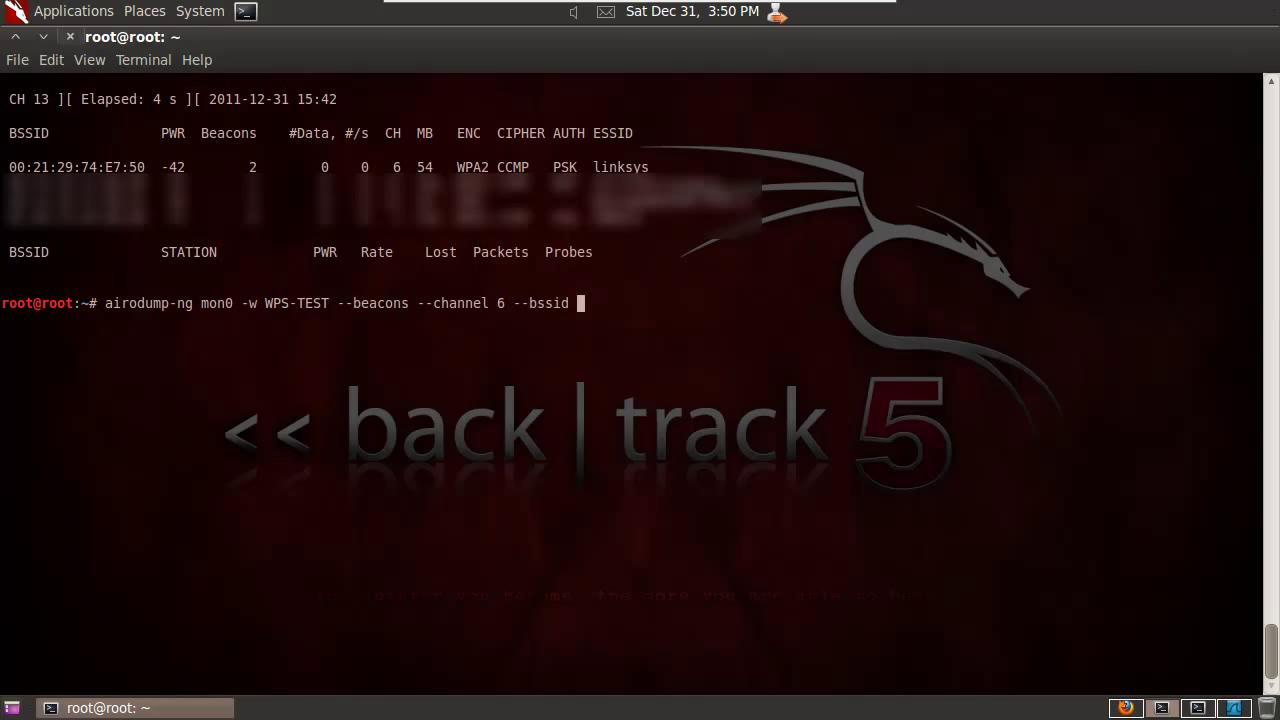
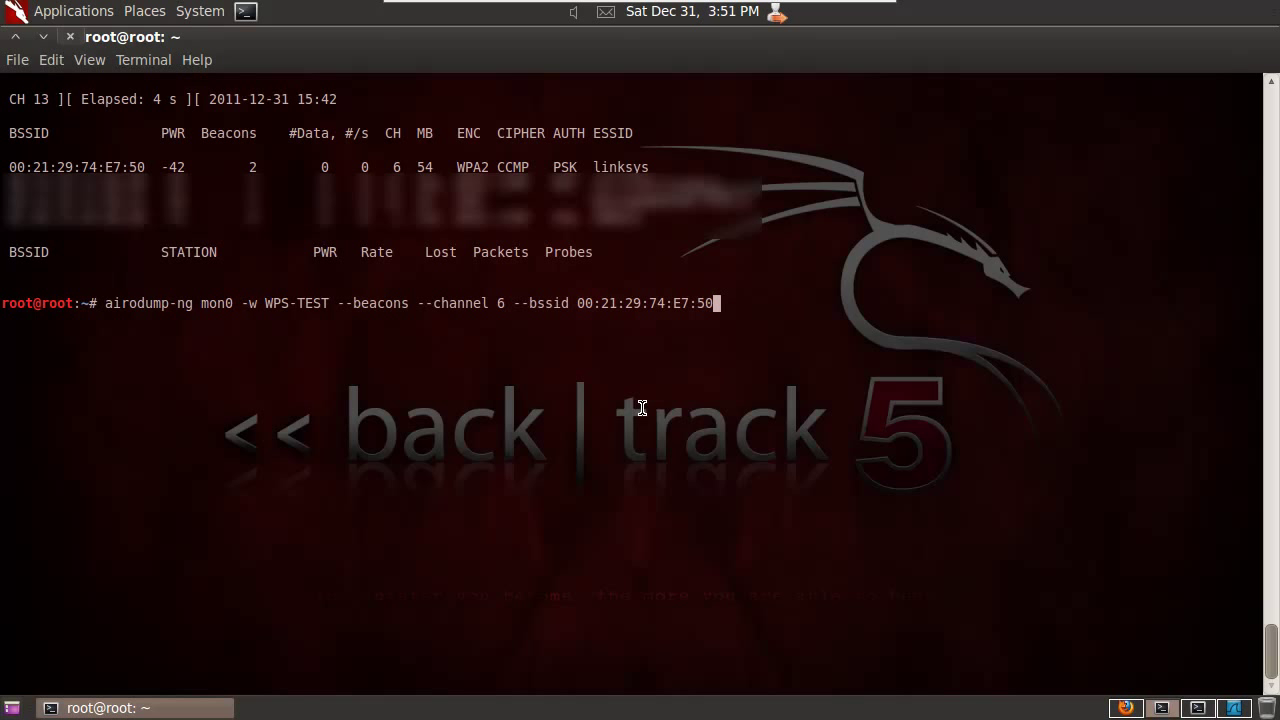
key(Return)
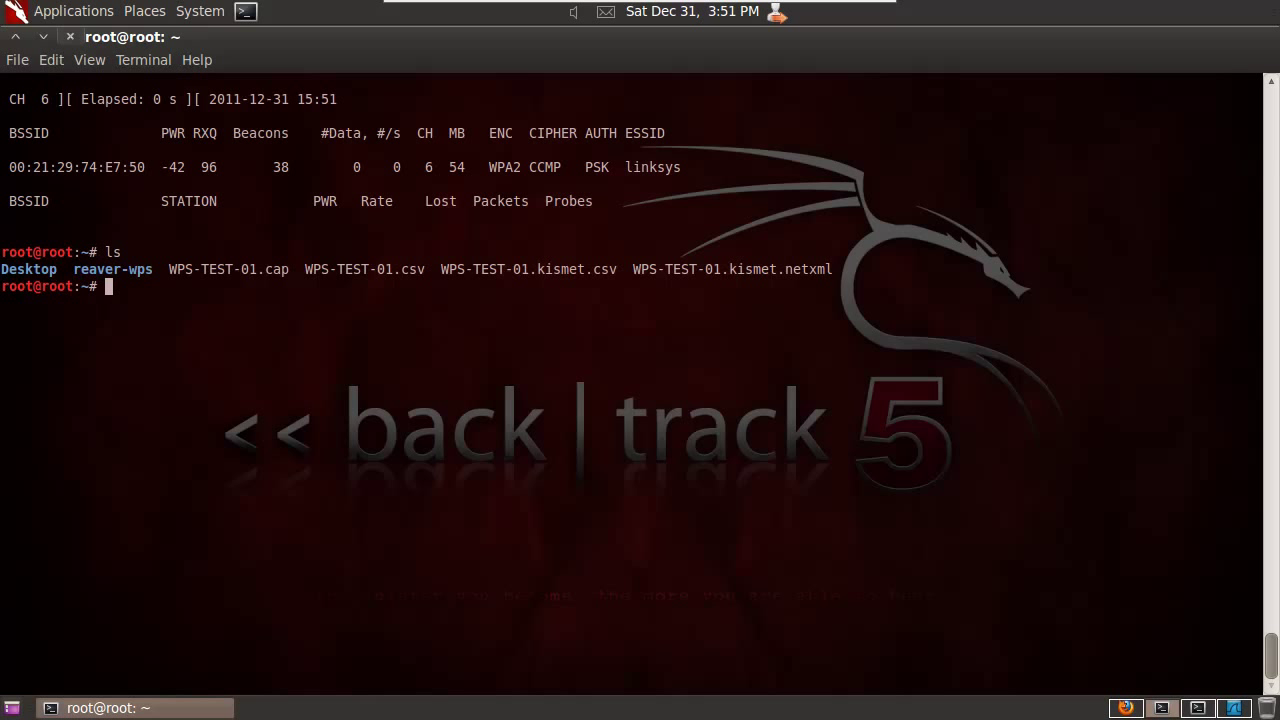
double_click(228, 268)
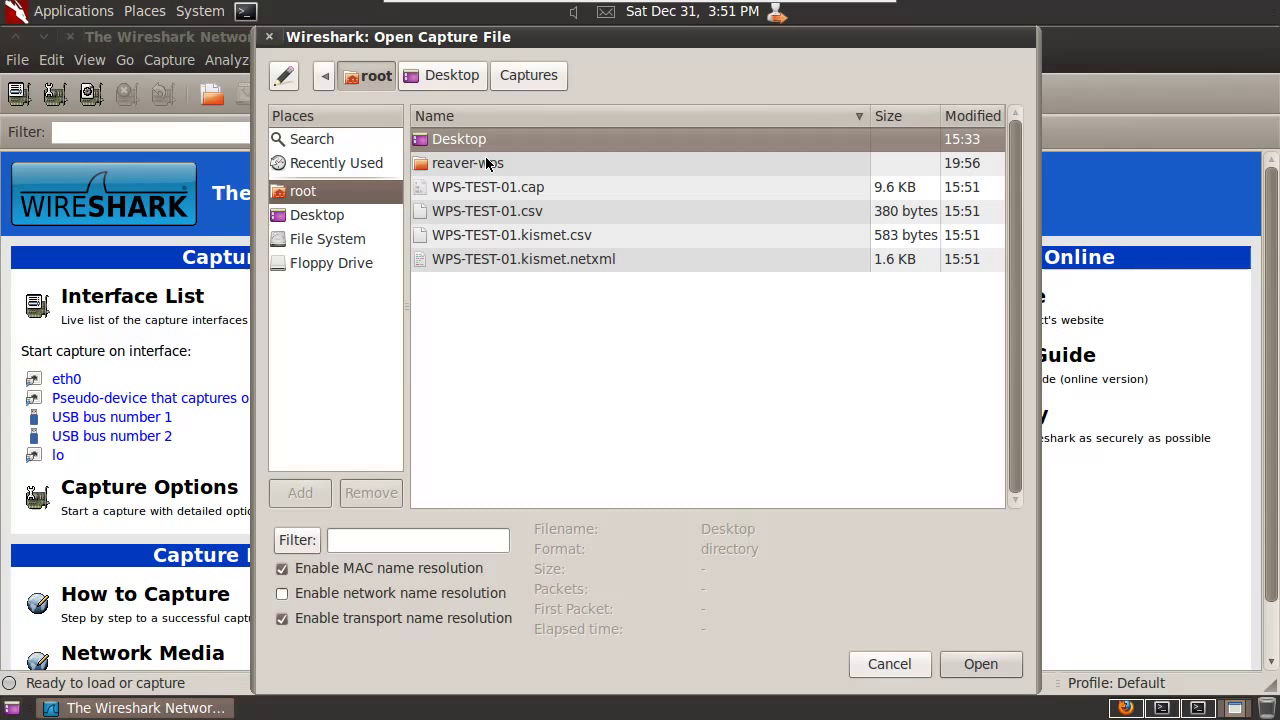
Load /root/WPS-TEST-01.cap, select beacon frame 11 and expand its Microsoft WPS tag showing Configured (0x02)
click(980, 664)
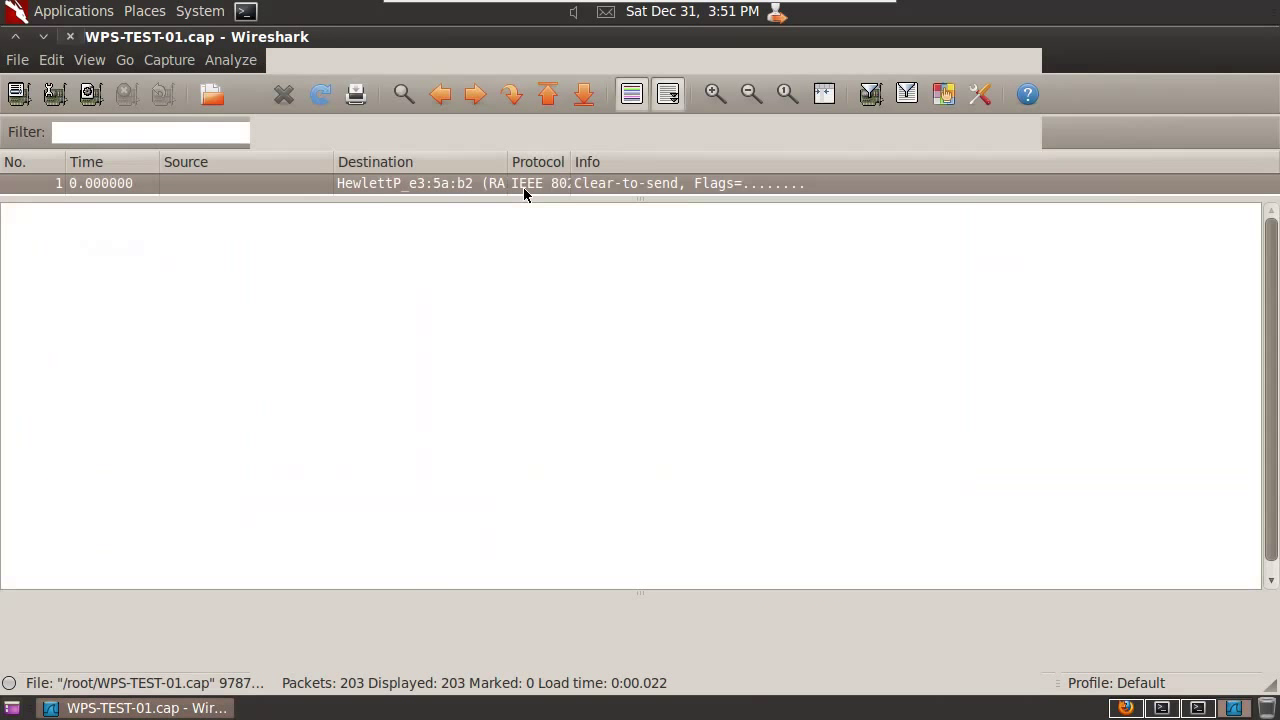
click(570, 184)
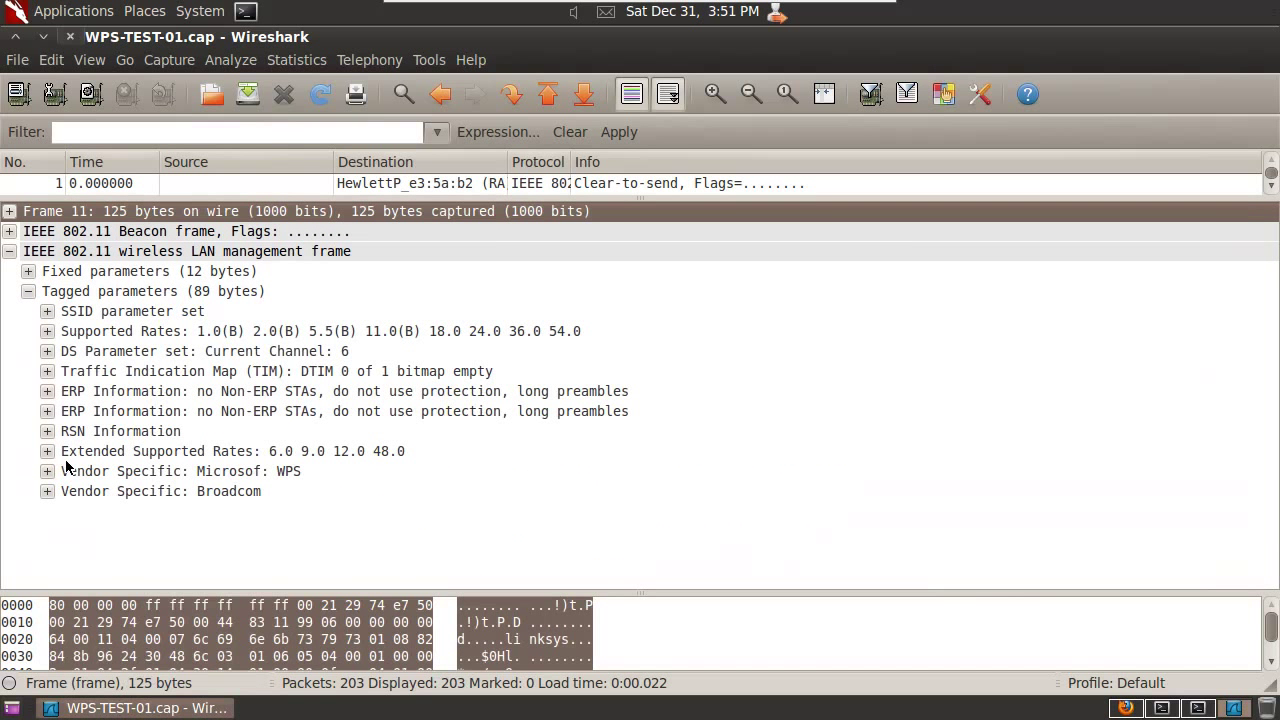
click(46, 472)
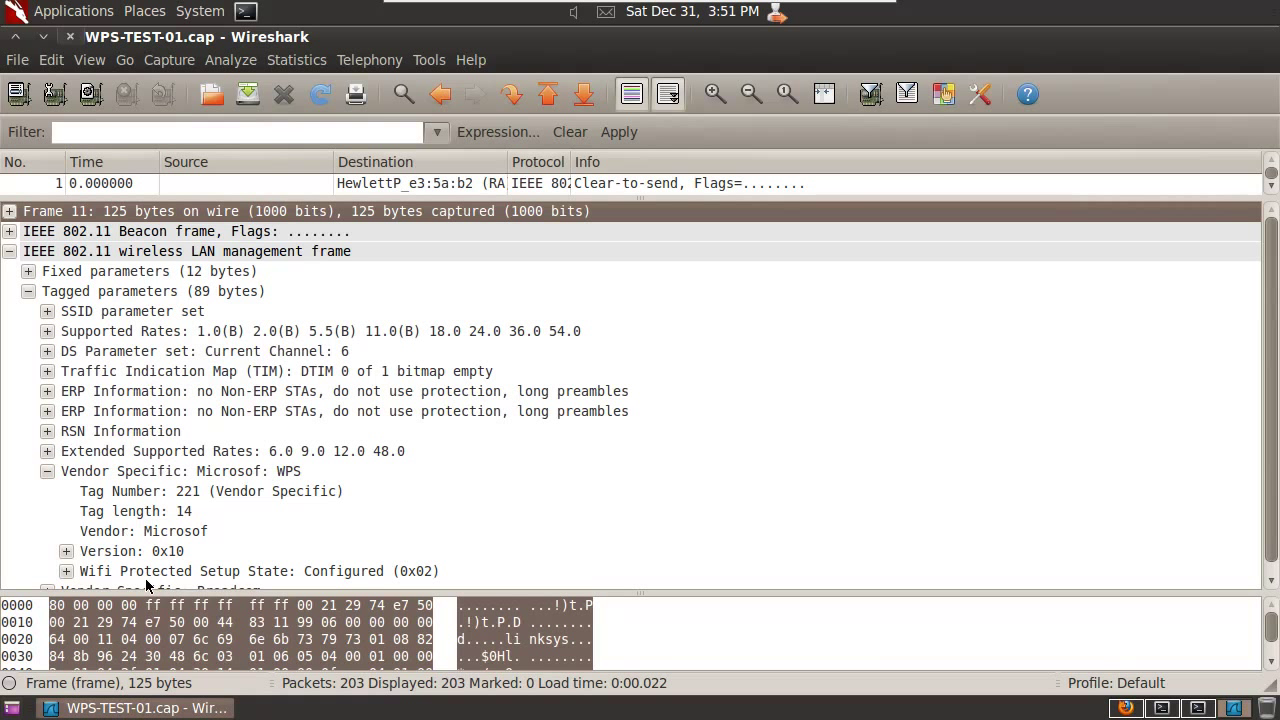
mouse_move(332, 576)
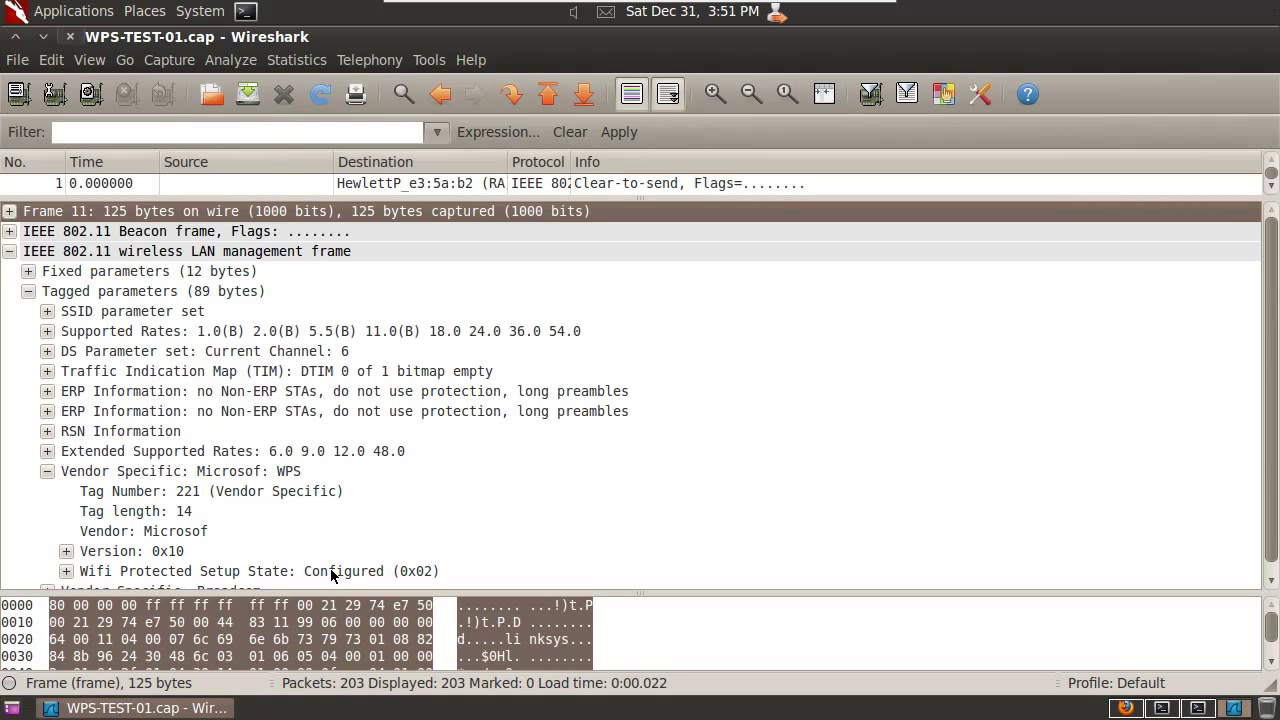